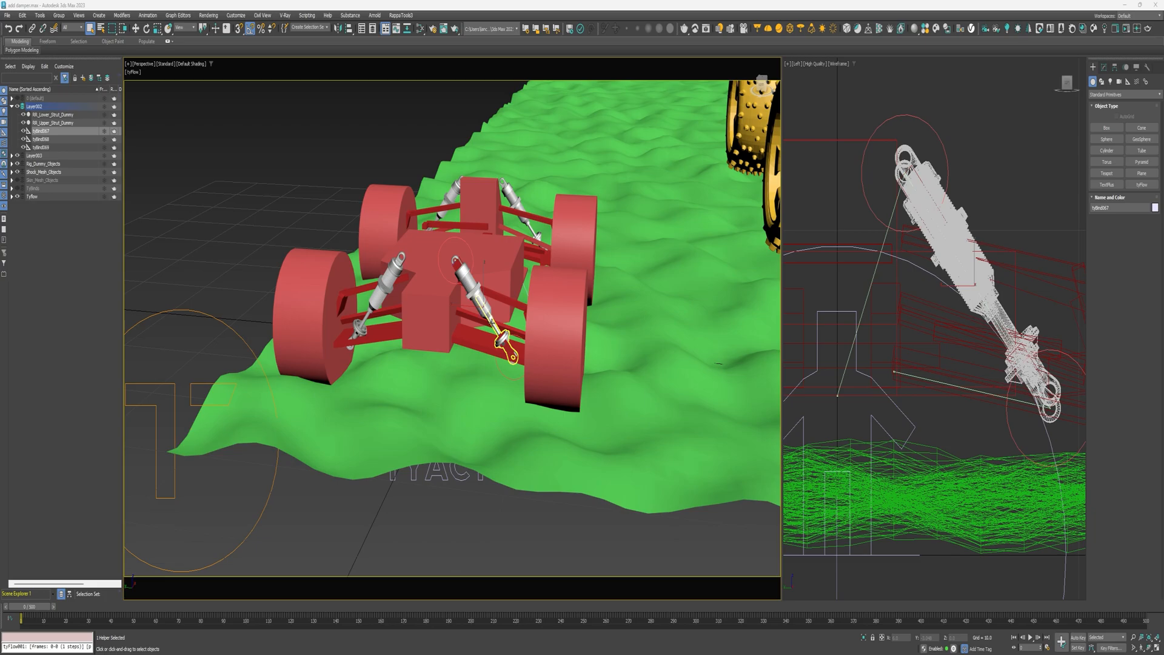
Step: Review the spring reference clip, then select one front shock strut's mesh objects
click(464, 297)
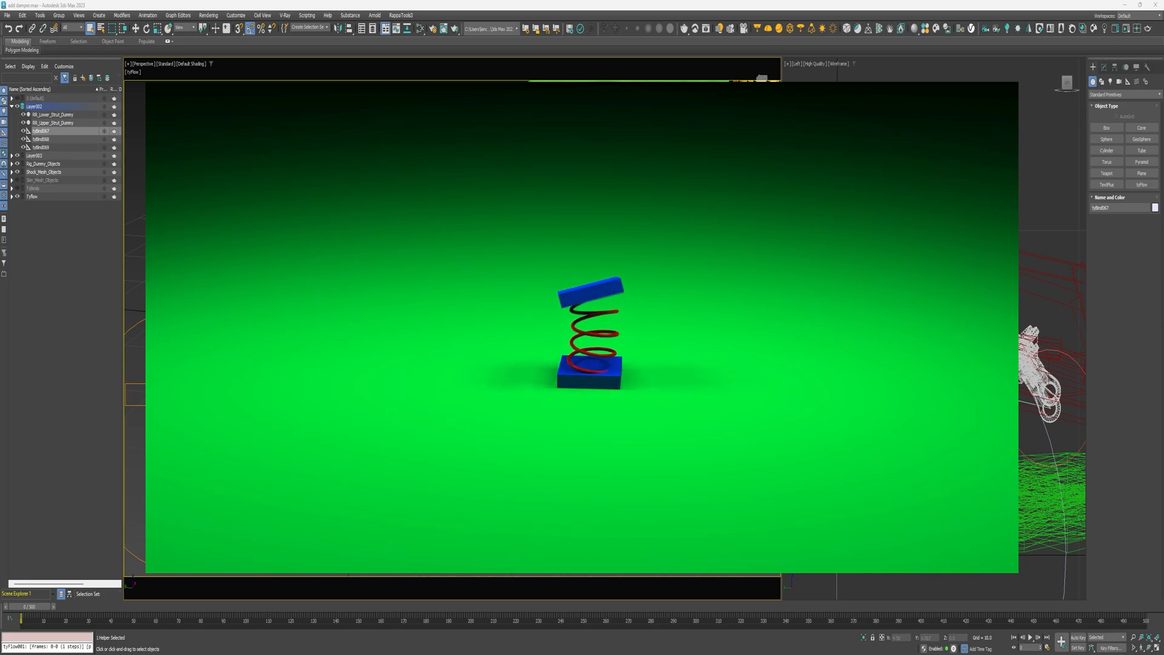
scroll(down, 3)
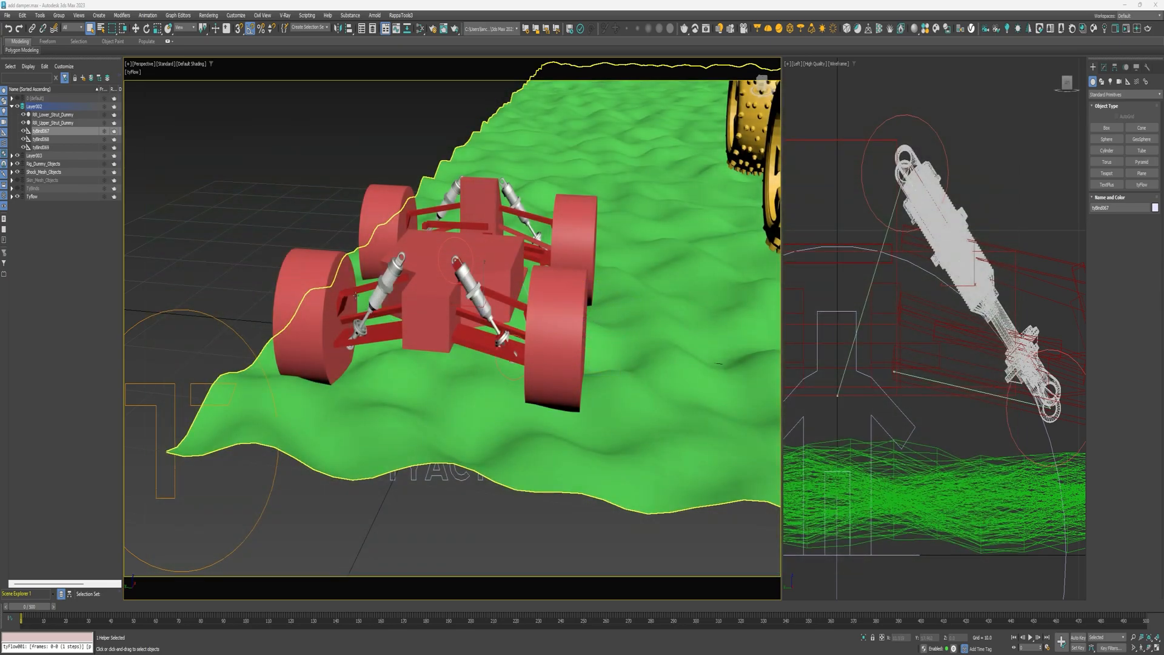
click(311, 319)
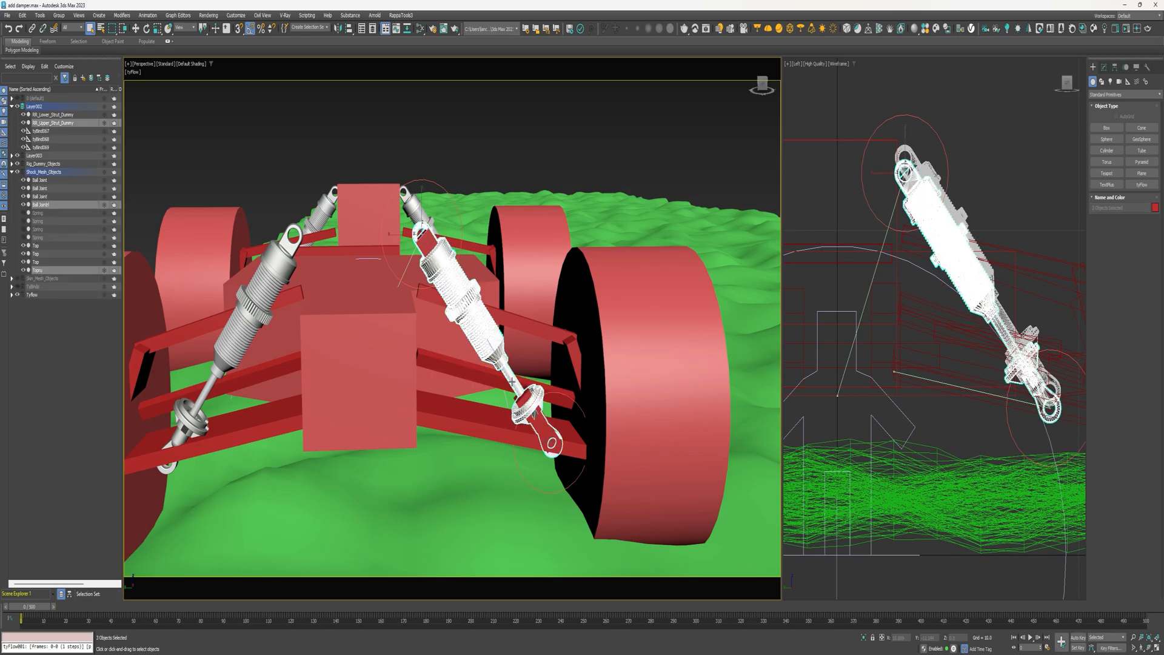
Step: Isolate the shock strut and create a small box beside its lower end
right_click(529, 401)
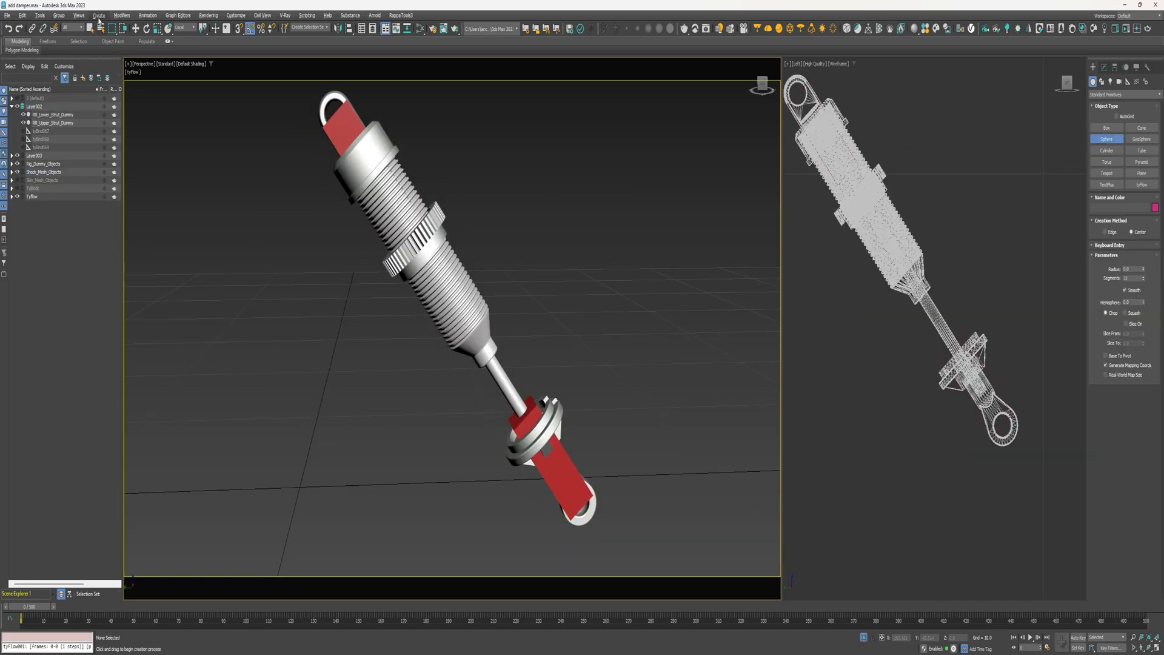
click(1106, 127)
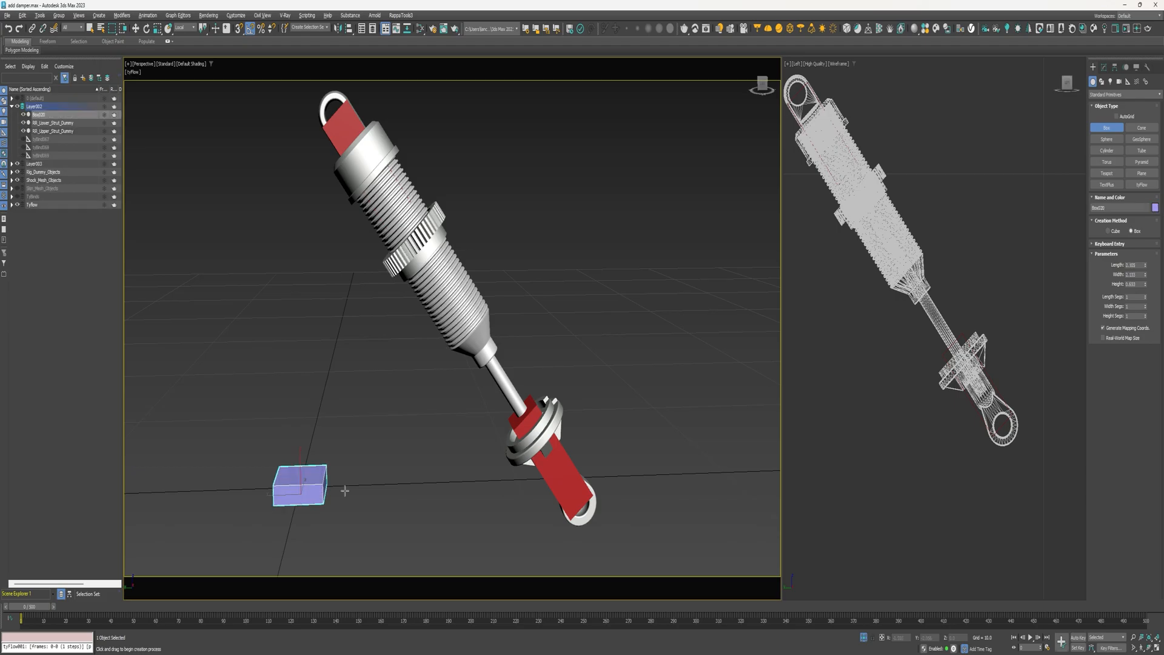
drag(301, 483, 369, 482)
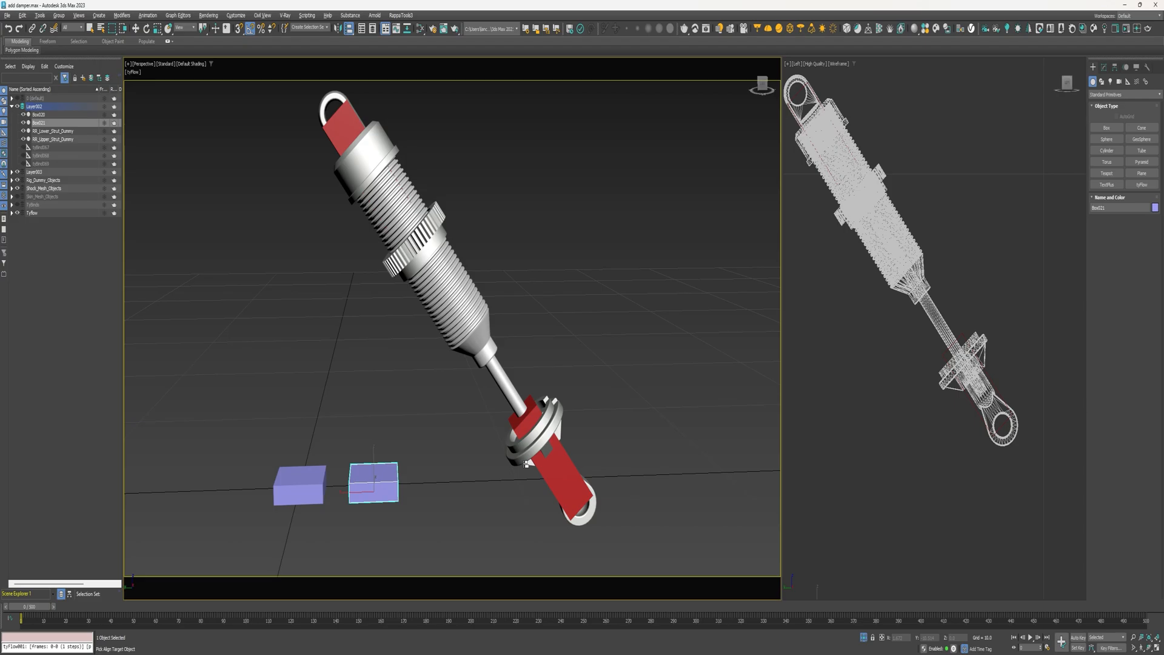
click(564, 468)
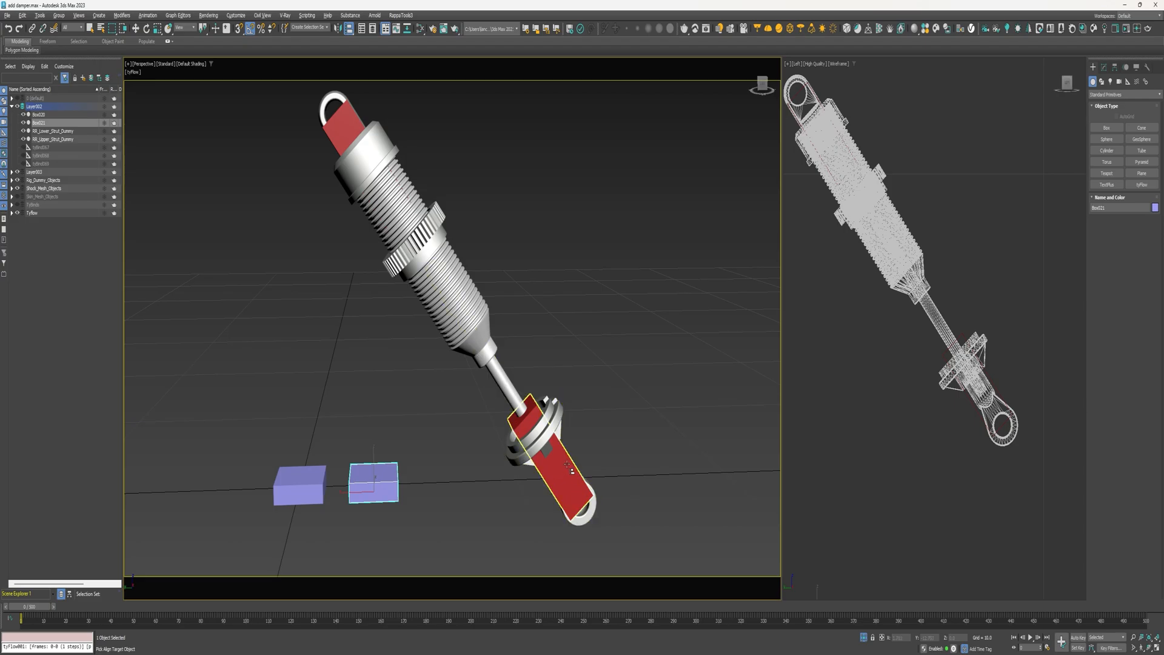
Step: Align the first box to Rt_Lower_Strut_Dummy in position and orientation, pivot to pivot
click(580, 483)
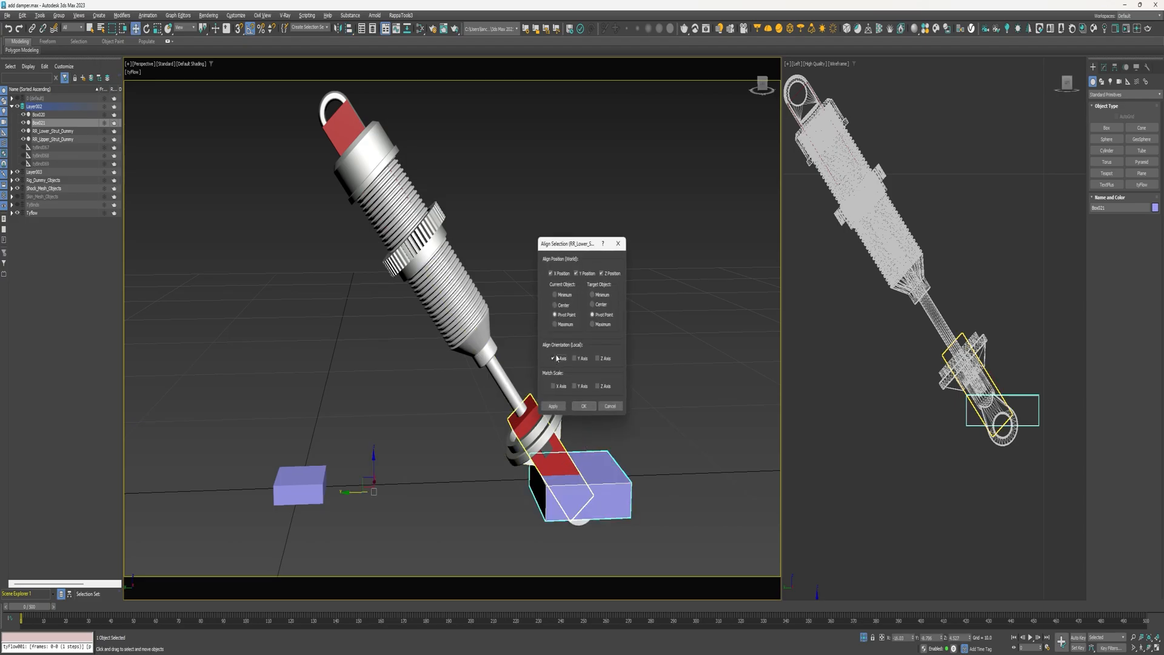
click(597, 357)
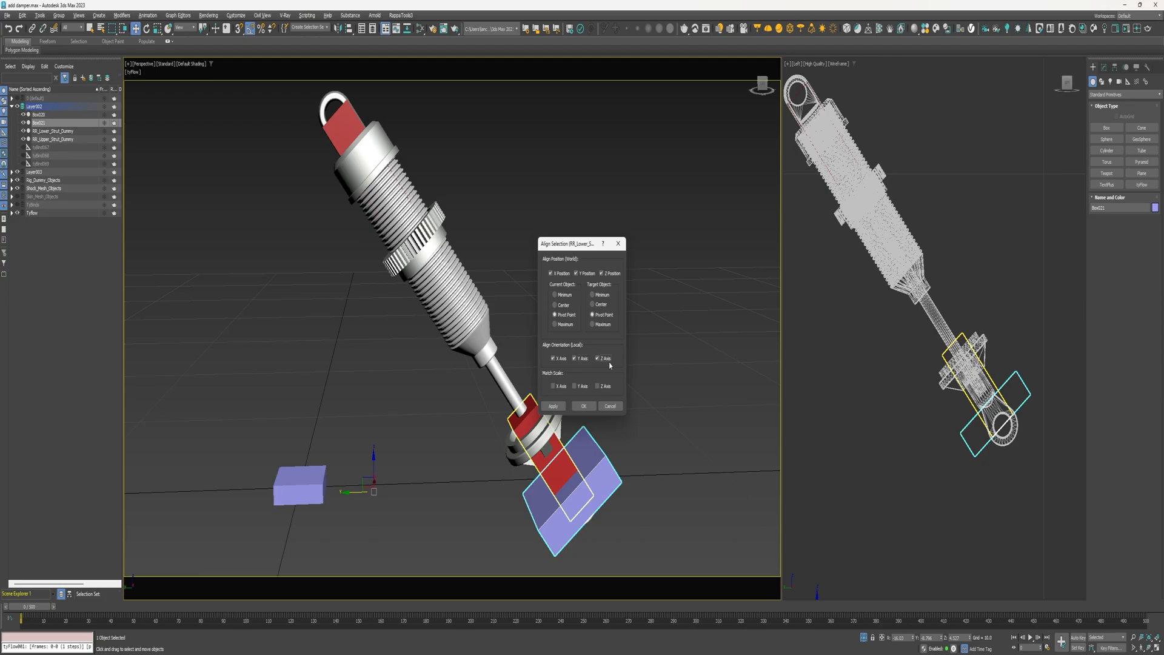
click(583, 406)
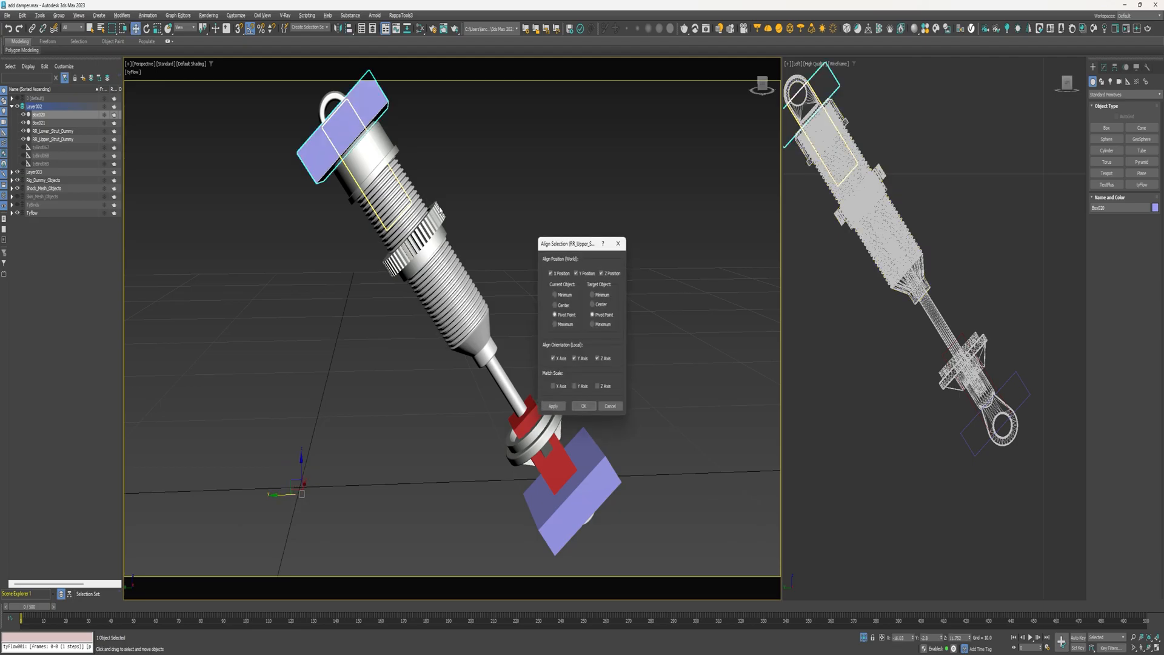
Step: Align the second box to Rt_Upper_Strut_Dummy and slide it down along the strut body
click(584, 407)
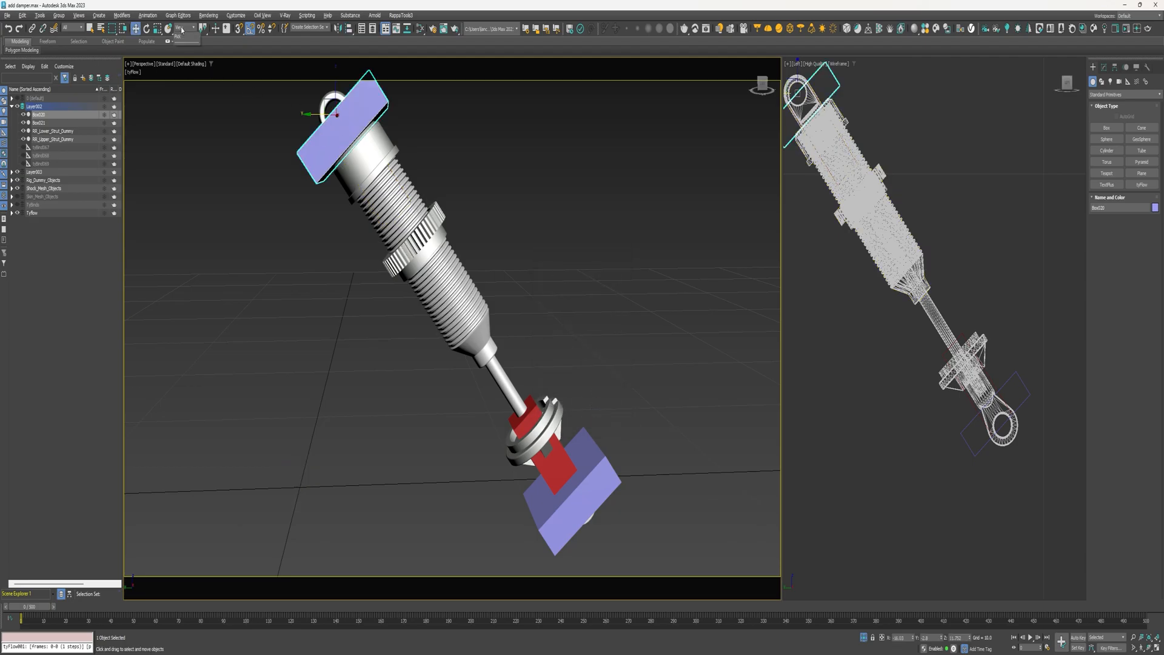
click(183, 28)
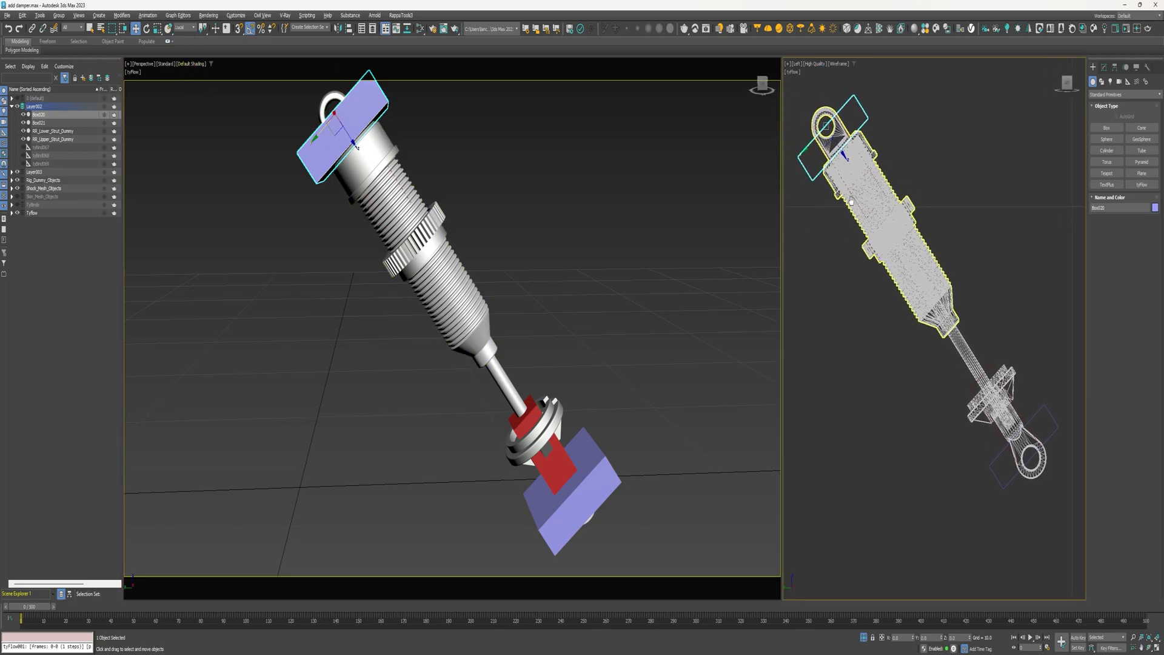
drag(342, 122, 427, 241)
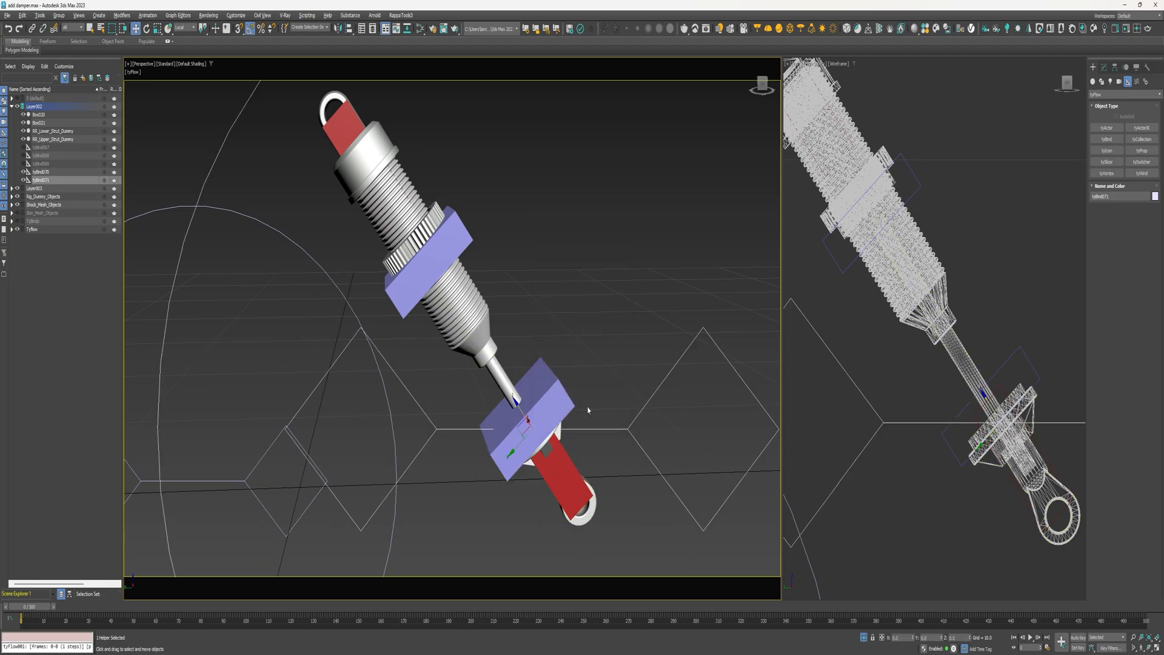
Step: Place a tyBind helper on the upper box binding the upper strut dummy to its box
click(41, 171)
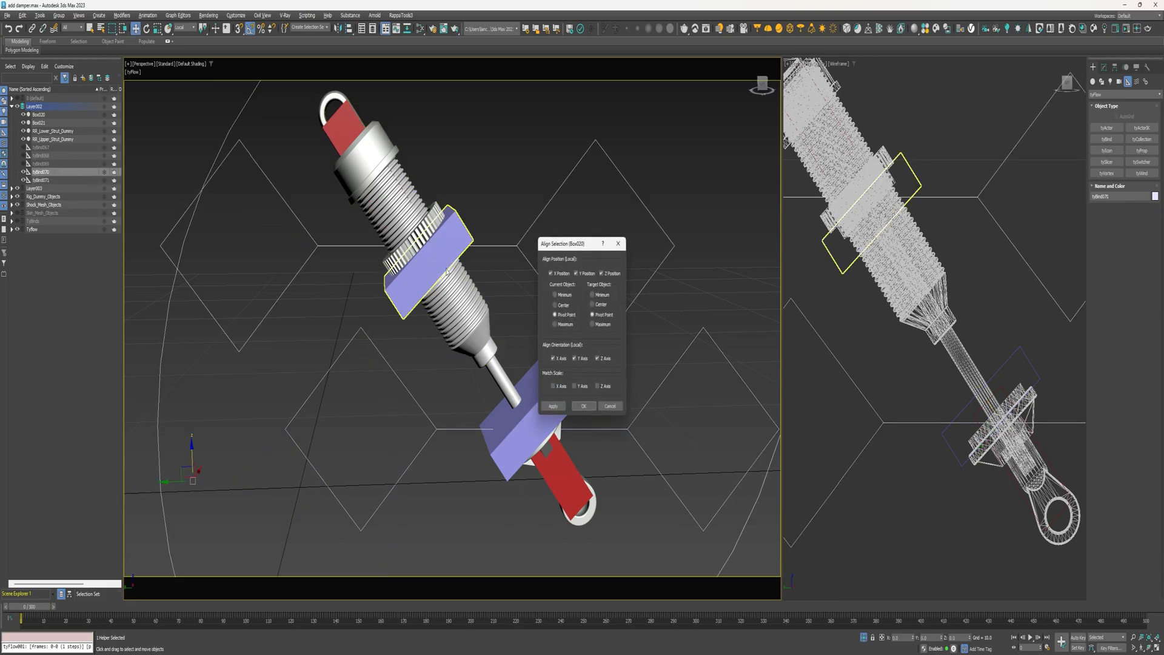
click(584, 405)
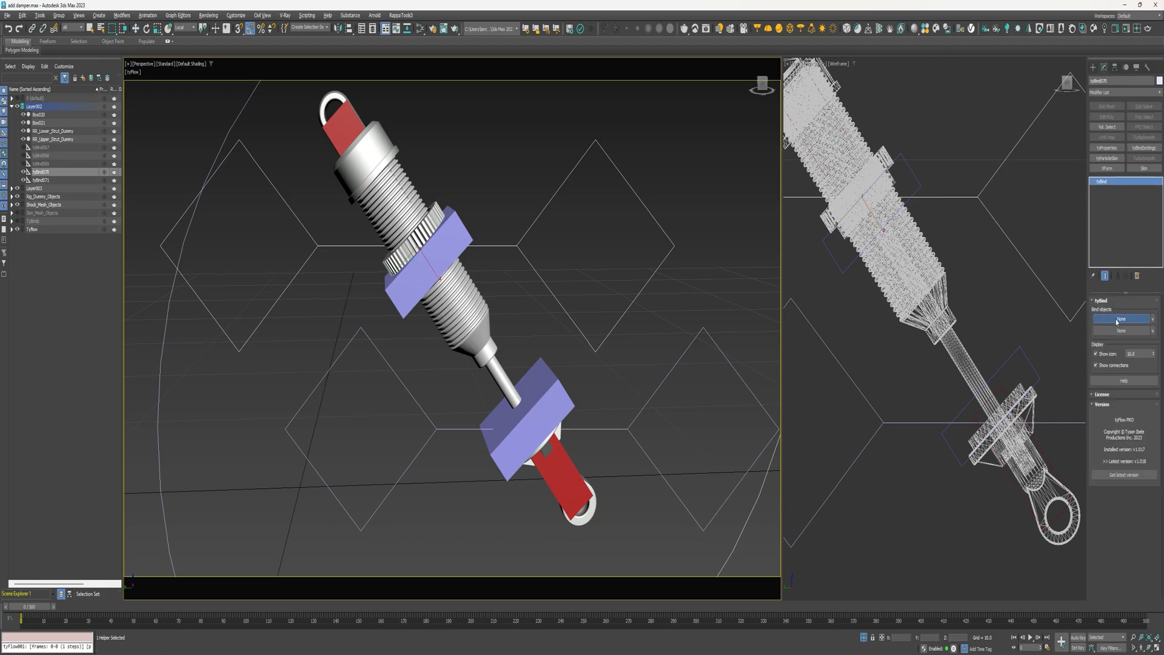
click(343, 125)
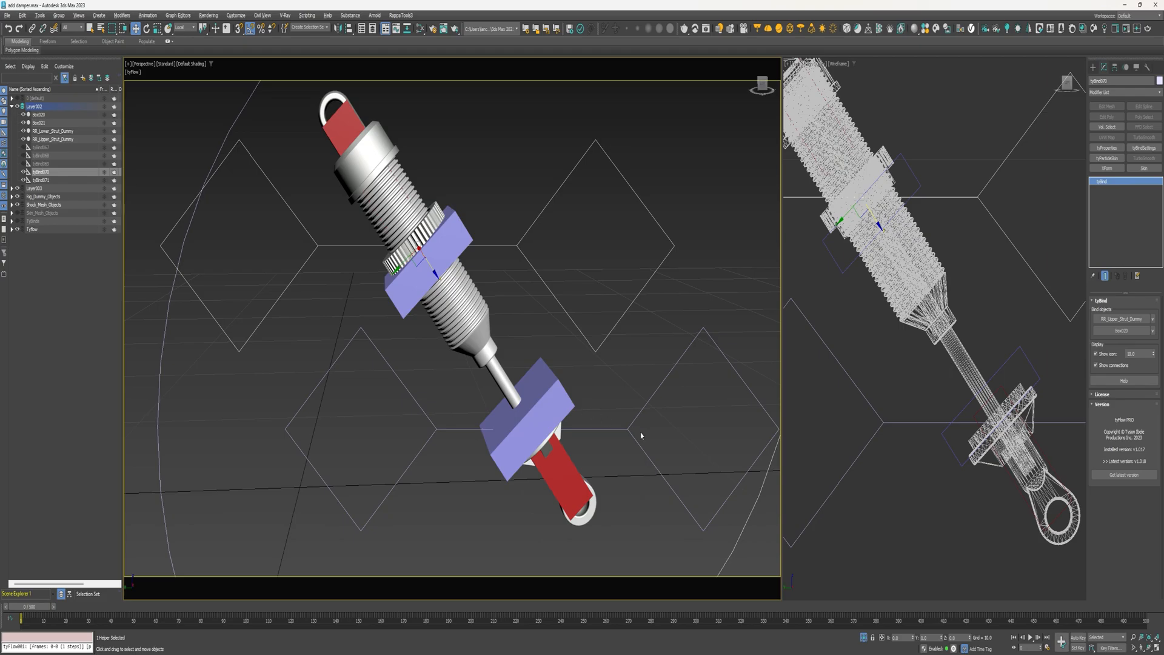
Step: Set the second tyBind helper to bind the lower strut dummy to its box
click(42, 180)
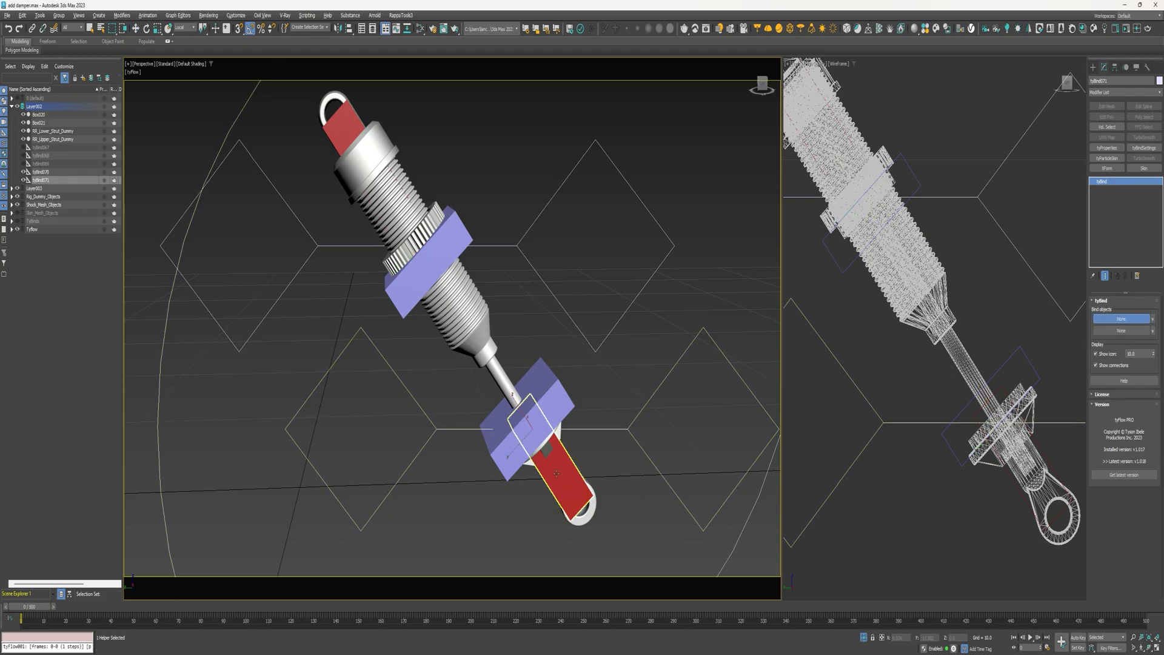
click(1121, 319)
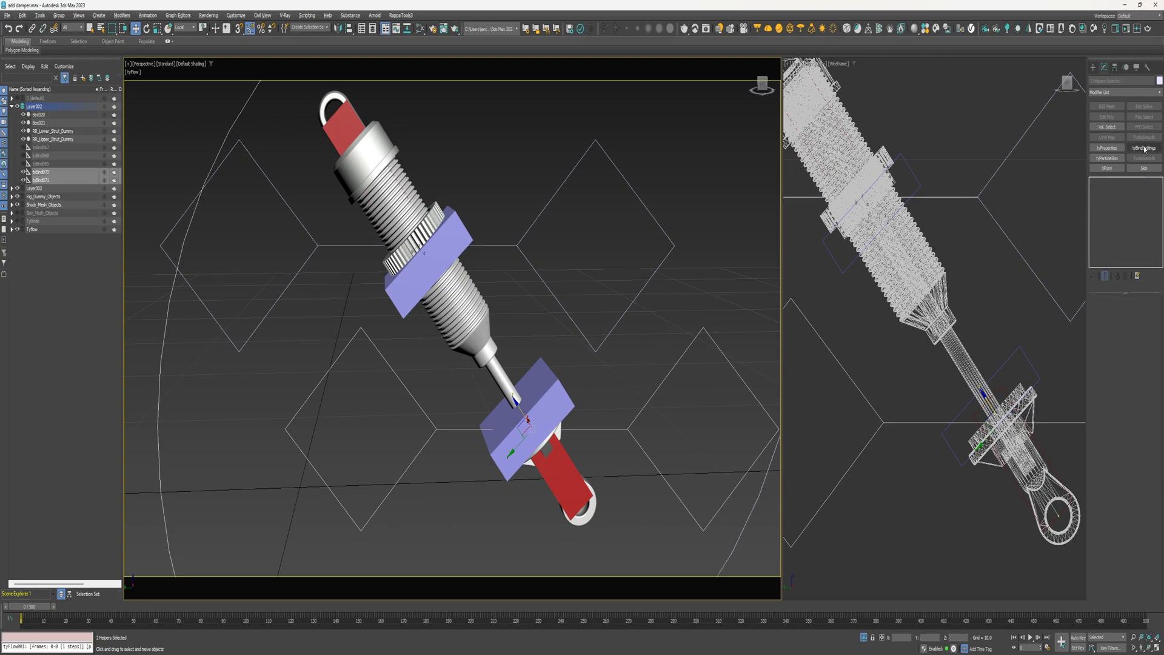
Step: Apply a shared tyBindSettings modifier with swing and twist limits and resized bind icons
click(1115, 147)
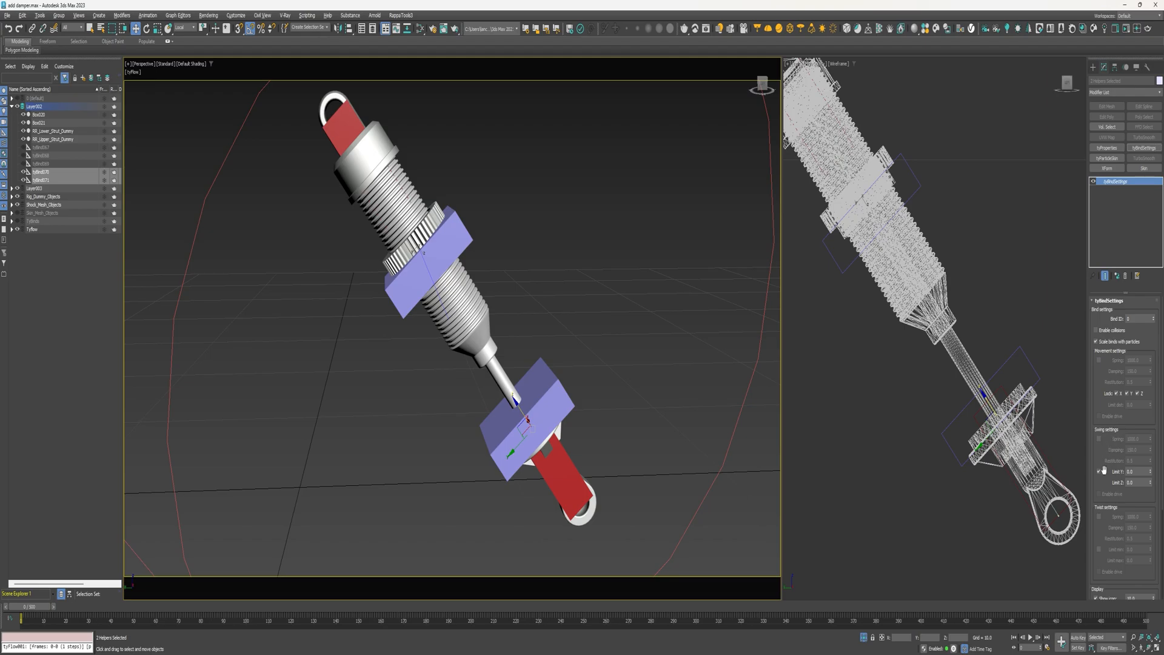
scroll(down, 3)
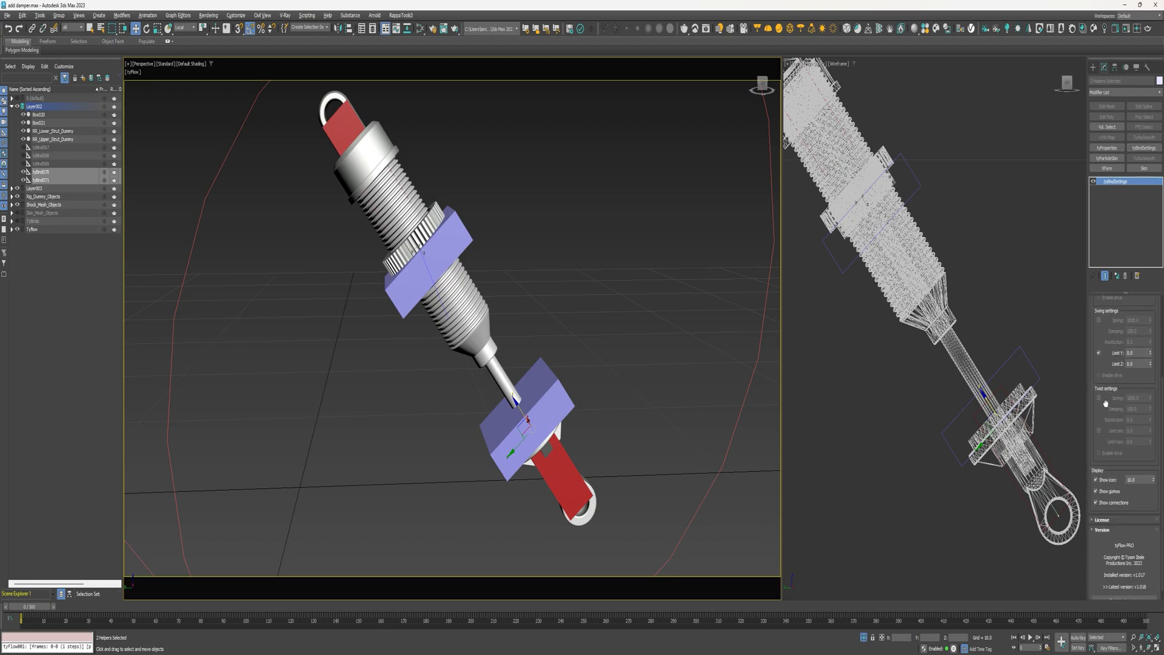
mouse_move(1099, 435)
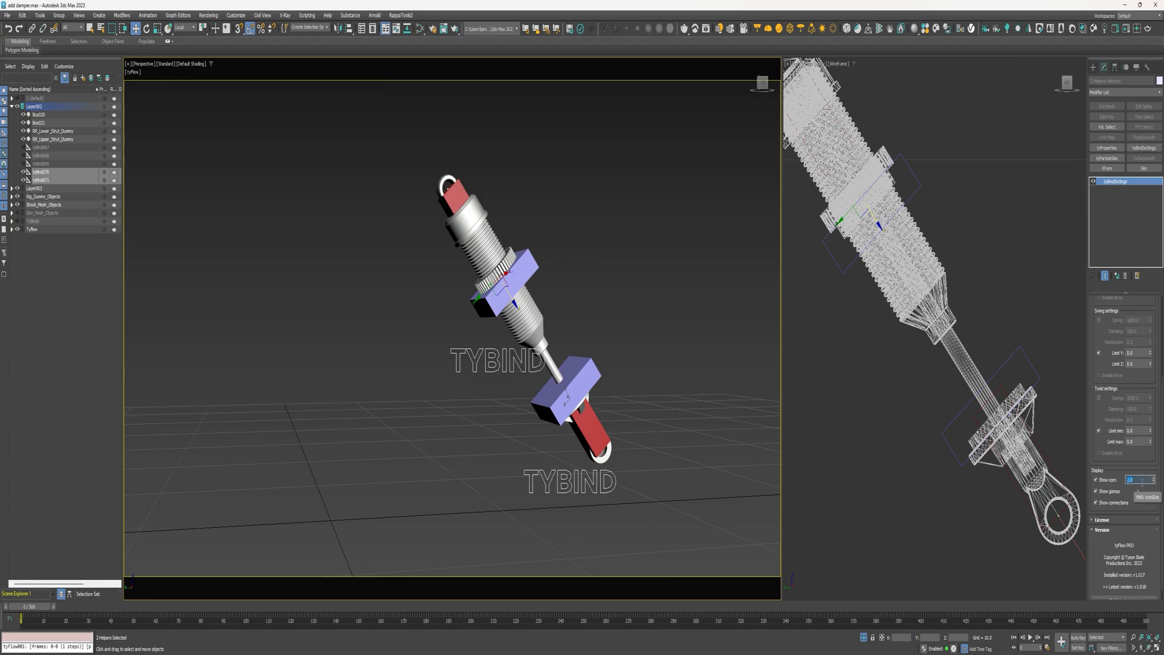
click(1098, 480)
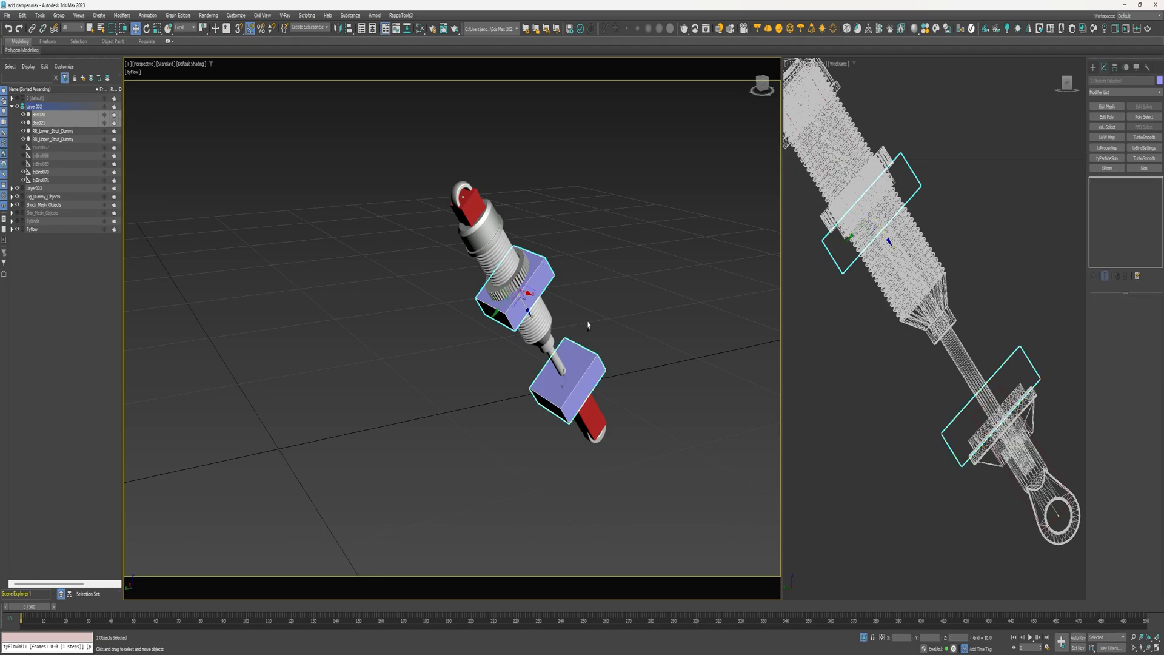
Step: Add a tyProperties modifier to Box020 and Box021
click(1123, 92)
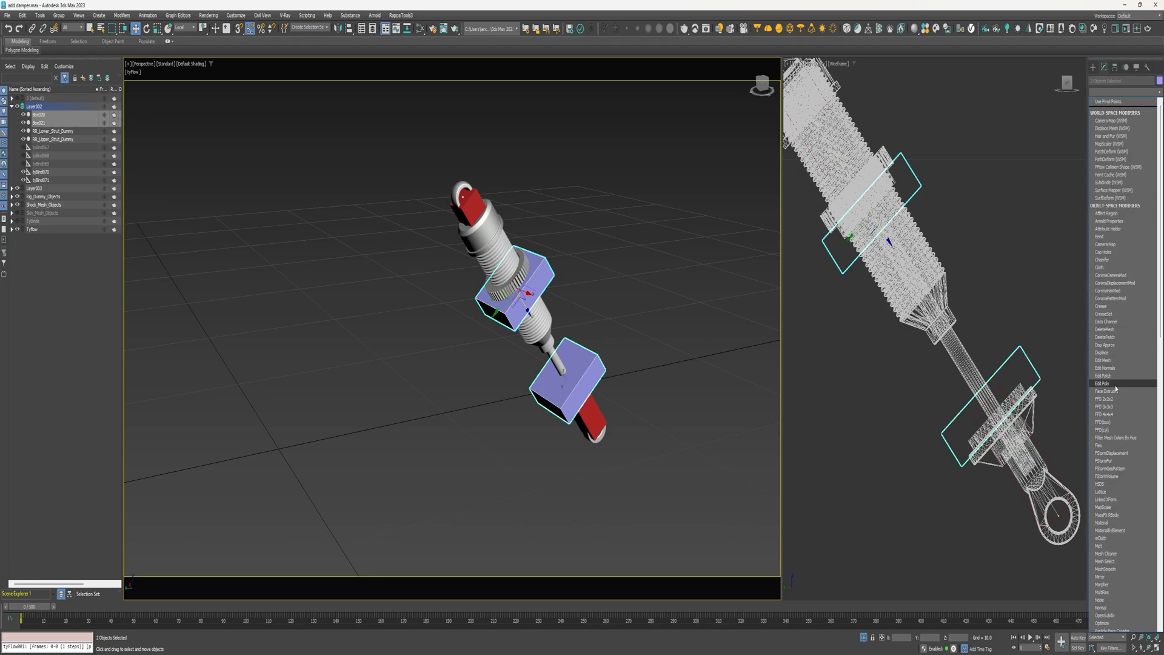
scroll(down, 3)
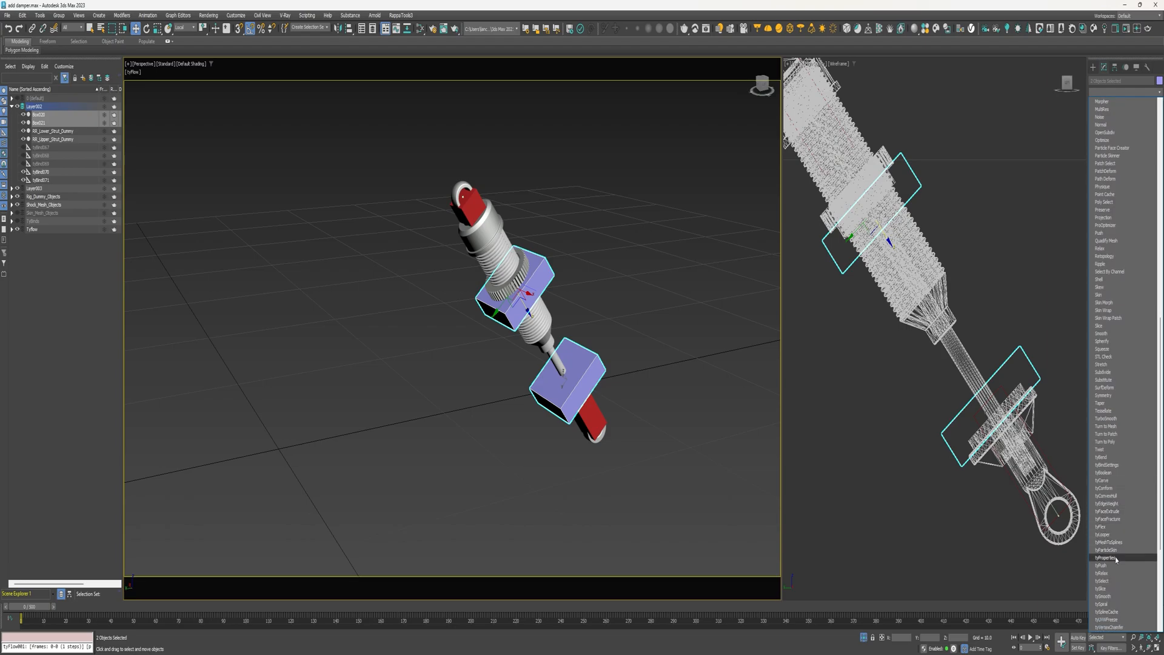
click(1112, 557)
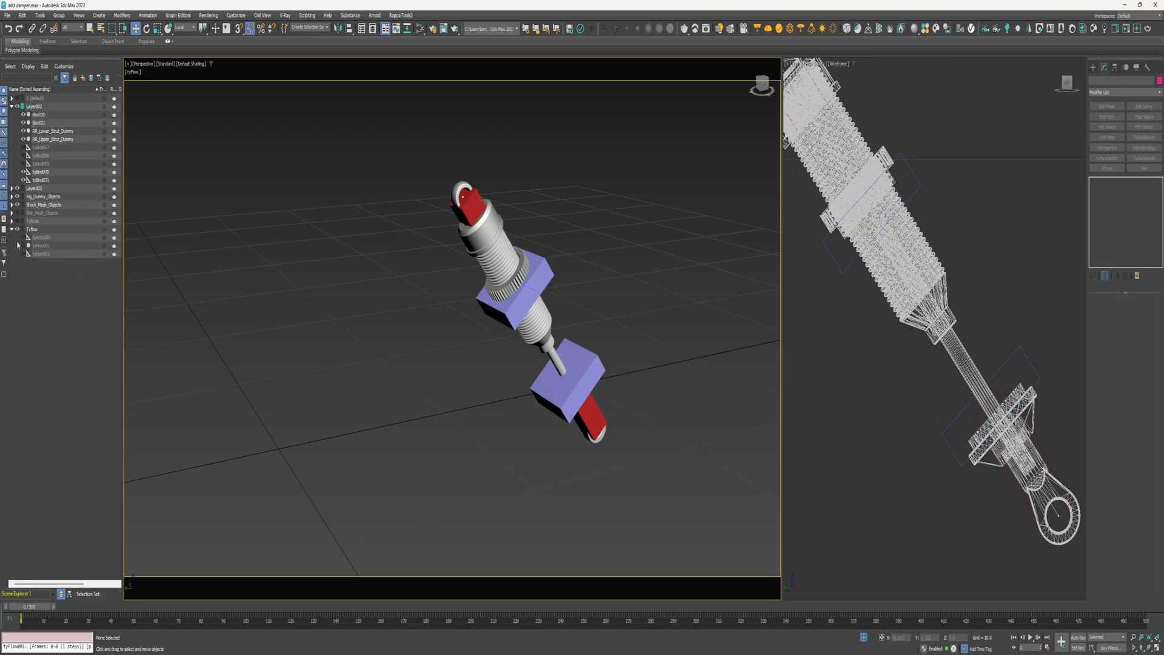
Step: Set the tyFlow Property Test to Position X and start a new event with a Display operator
click(41, 237)
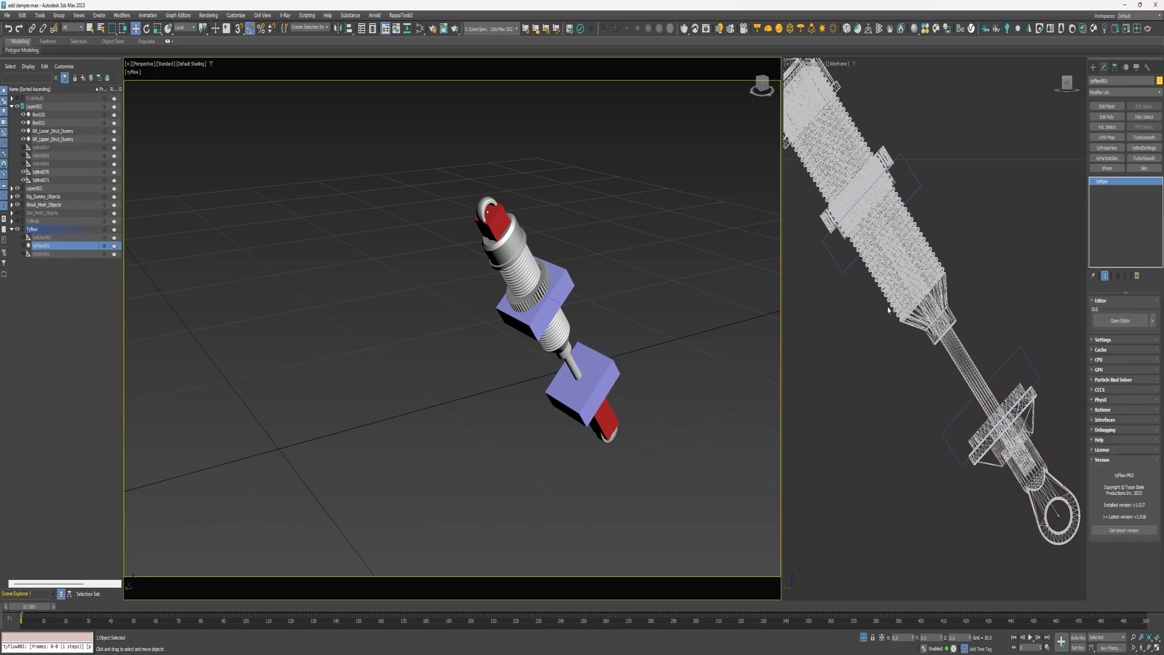
click(1123, 320)
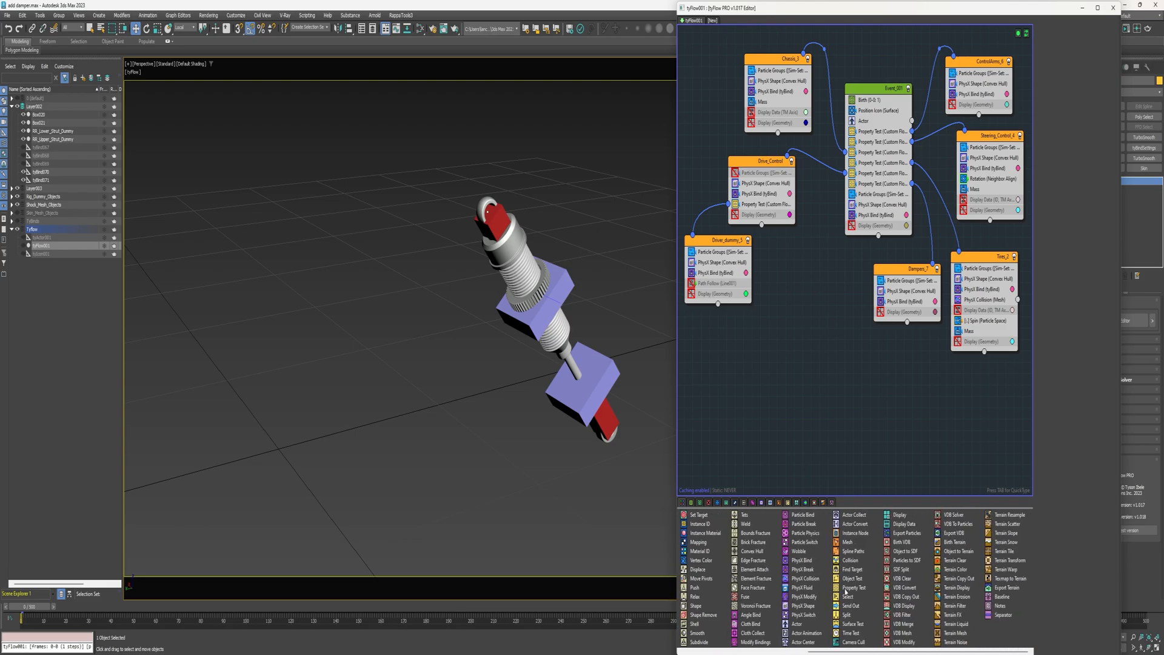
click(854, 587)
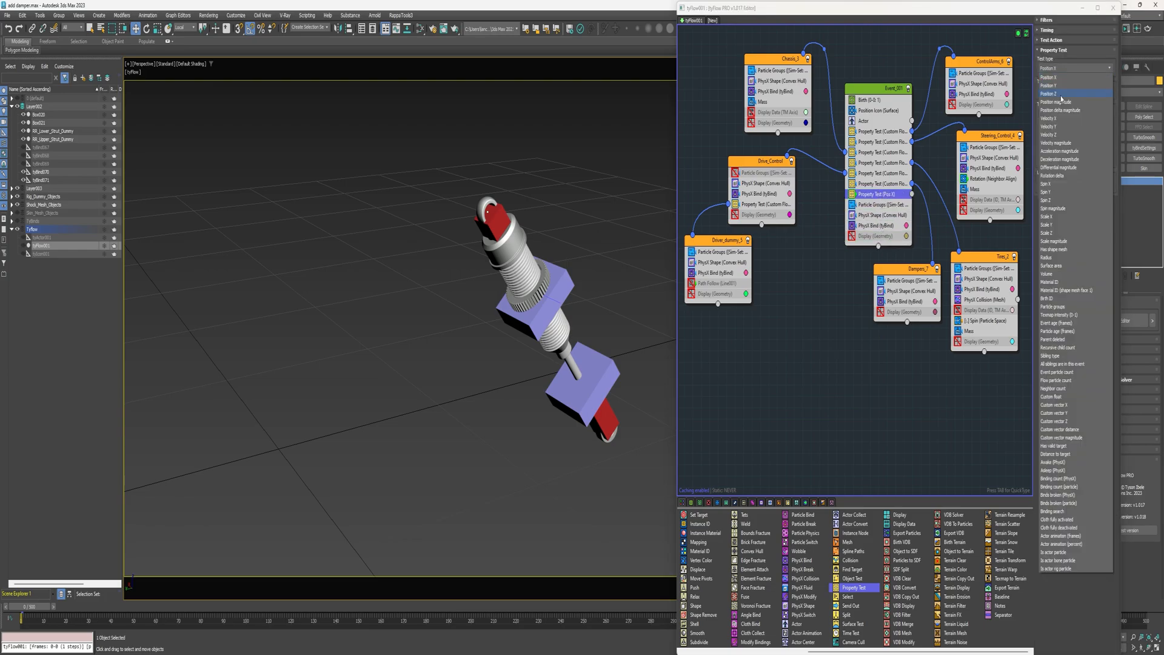
click(1054, 93)
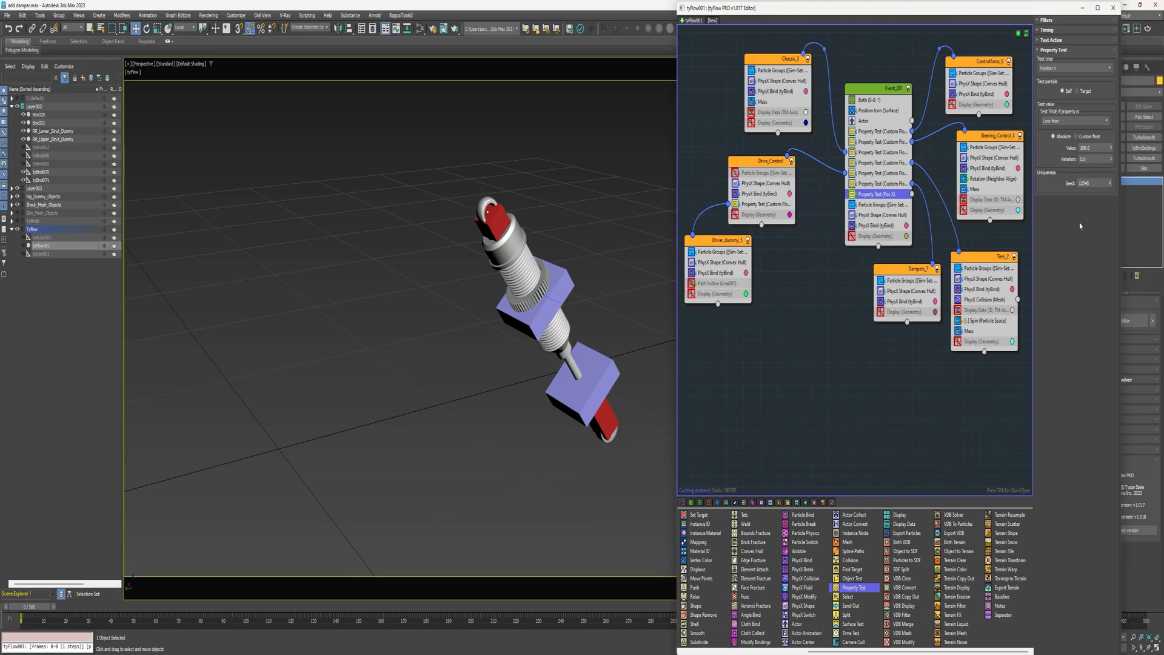
click(1075, 120)
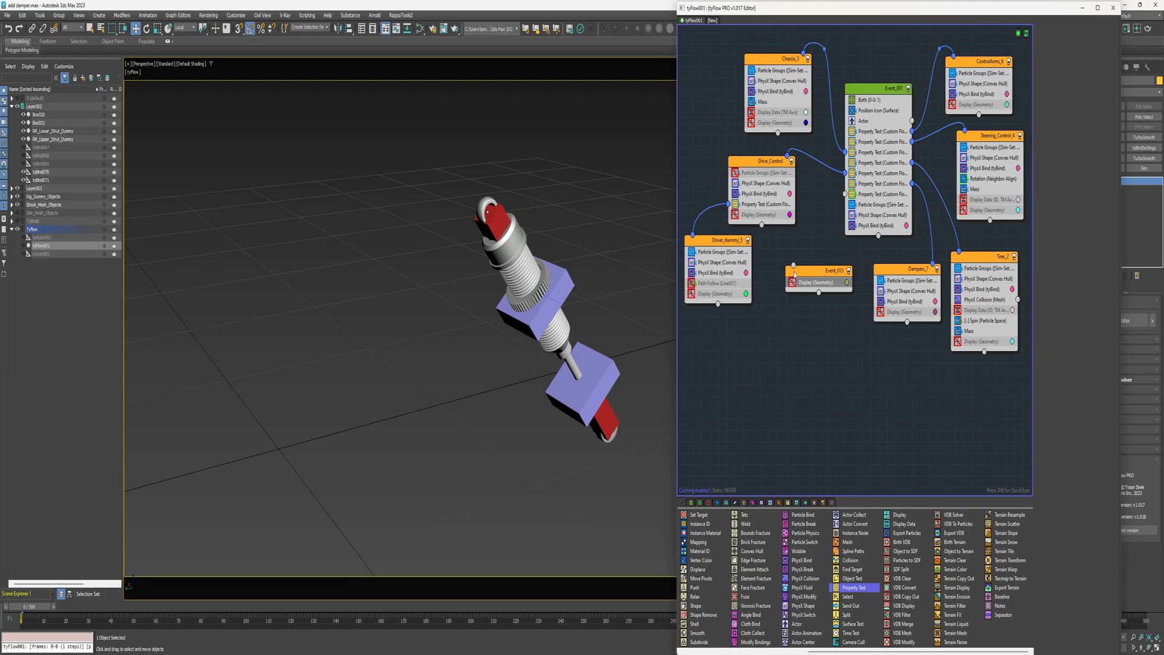
Step: Add particle-group and tyBind operators to the event and name it Spring Dummies
click(816, 283)
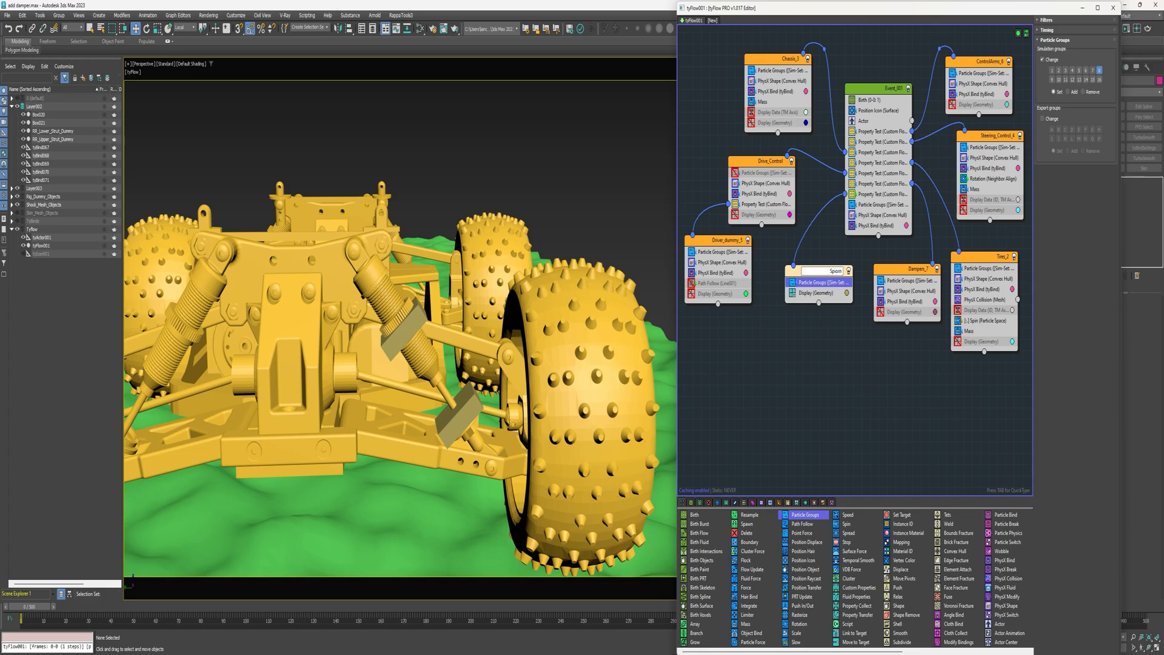
text(Spring Dummies)
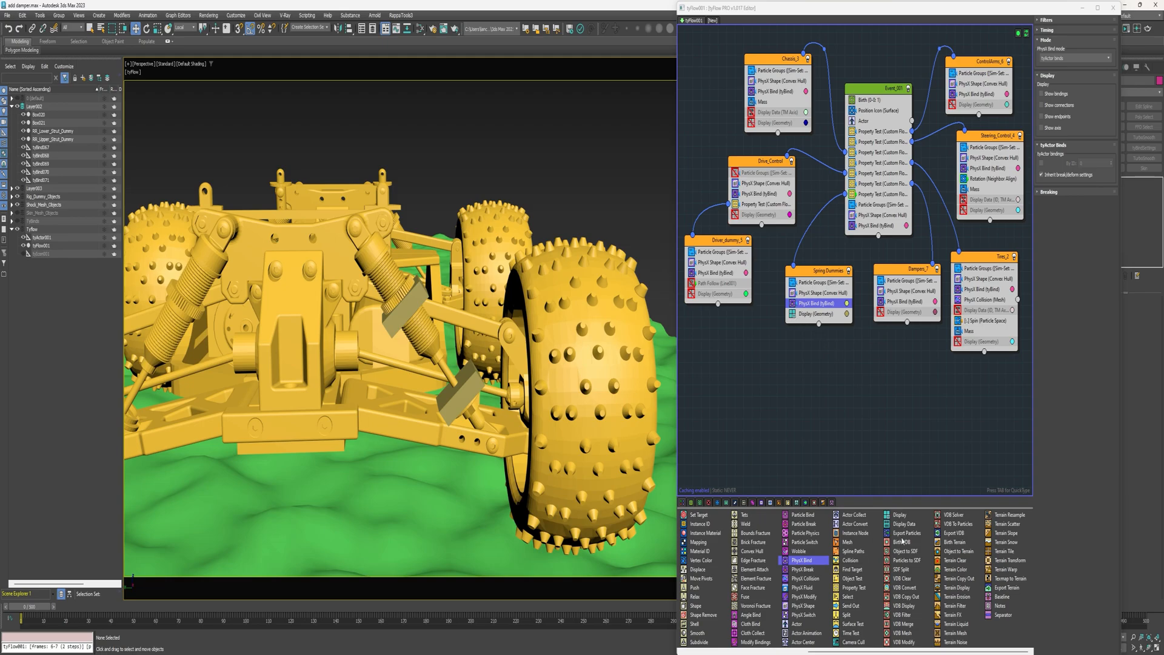
Step: Close the tyFlow editor and place two dummy helpers near the box
click(819, 312)
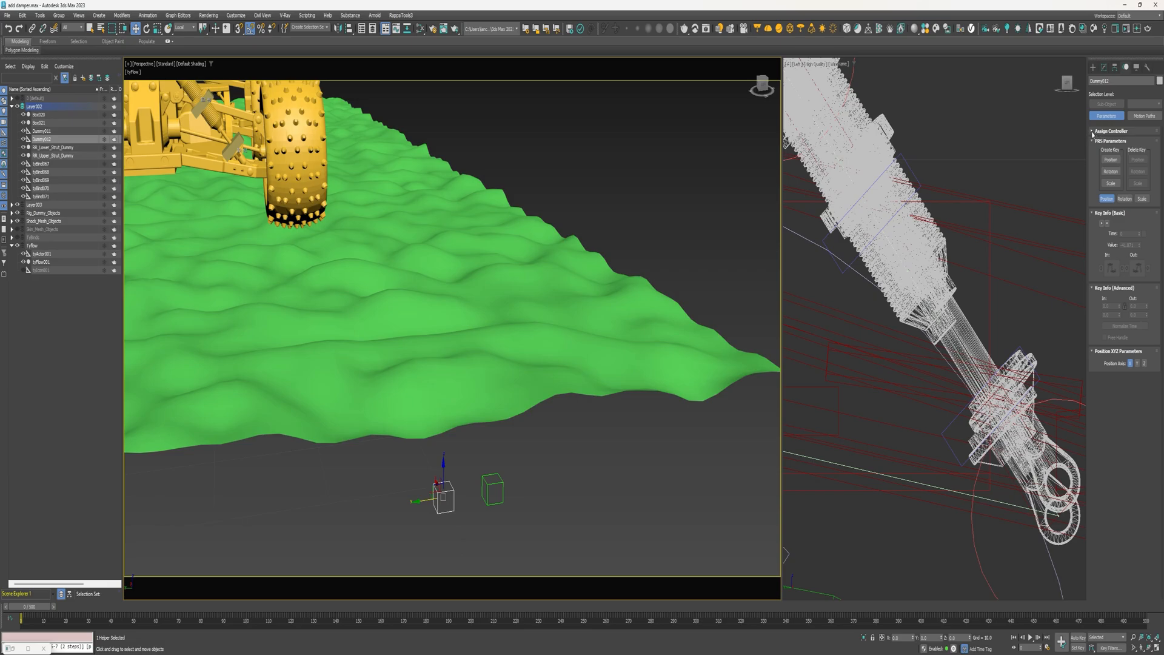
Step: Assign the tyParticle controller to the dummy's Transform track
click(1106, 131)
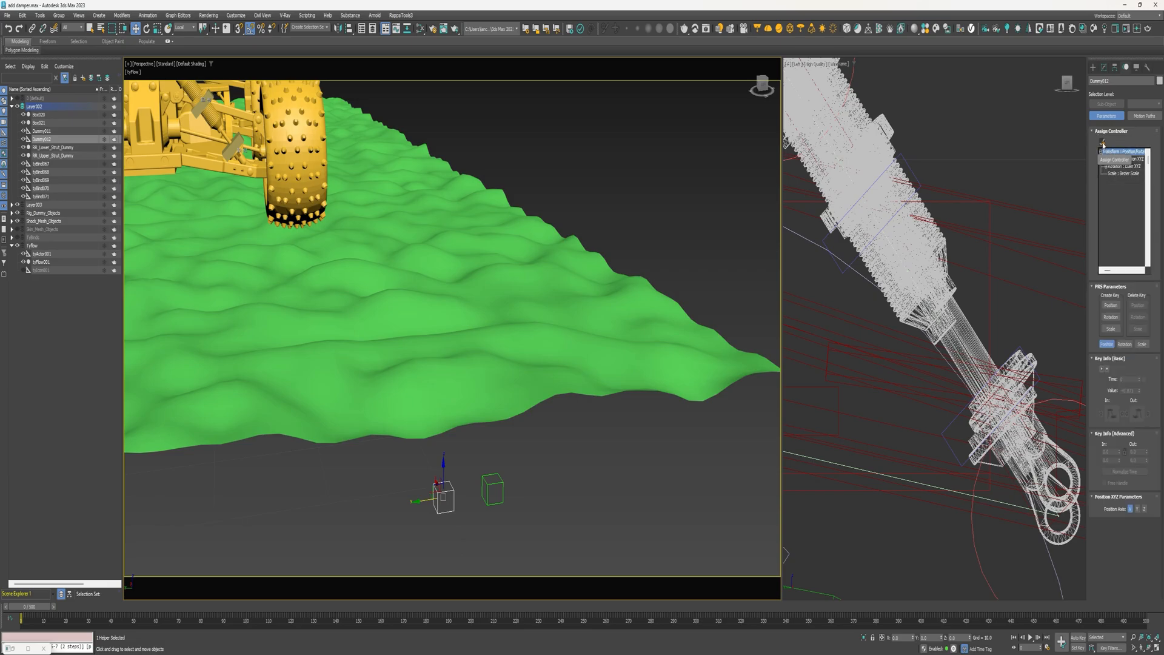
click(1104, 140)
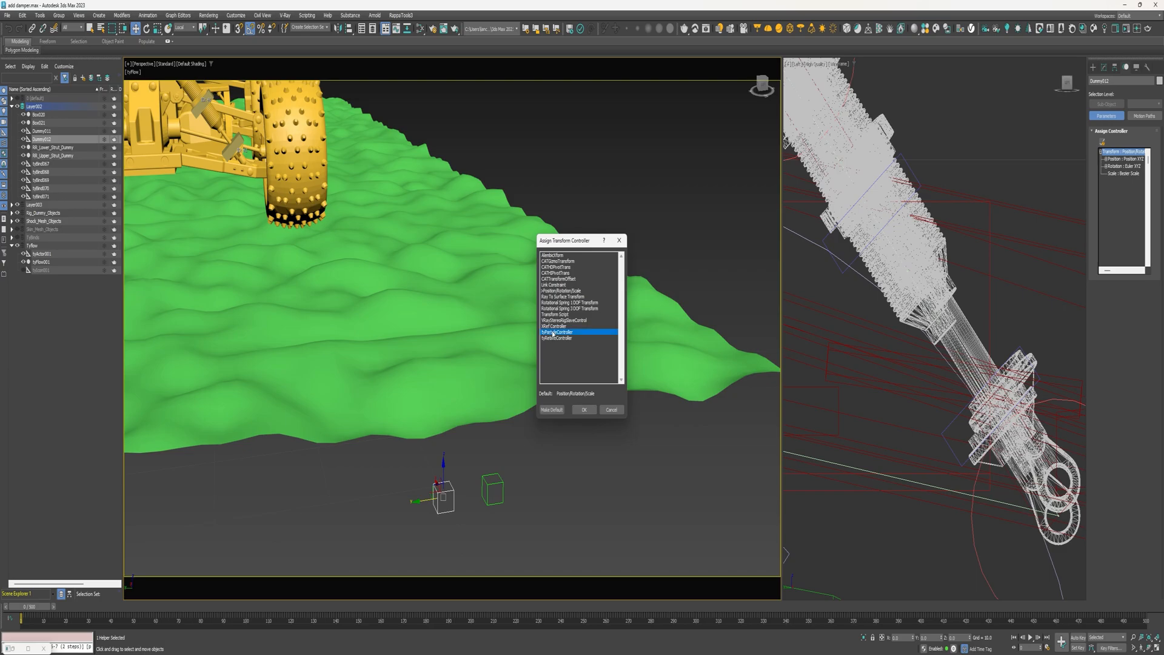
click(584, 408)
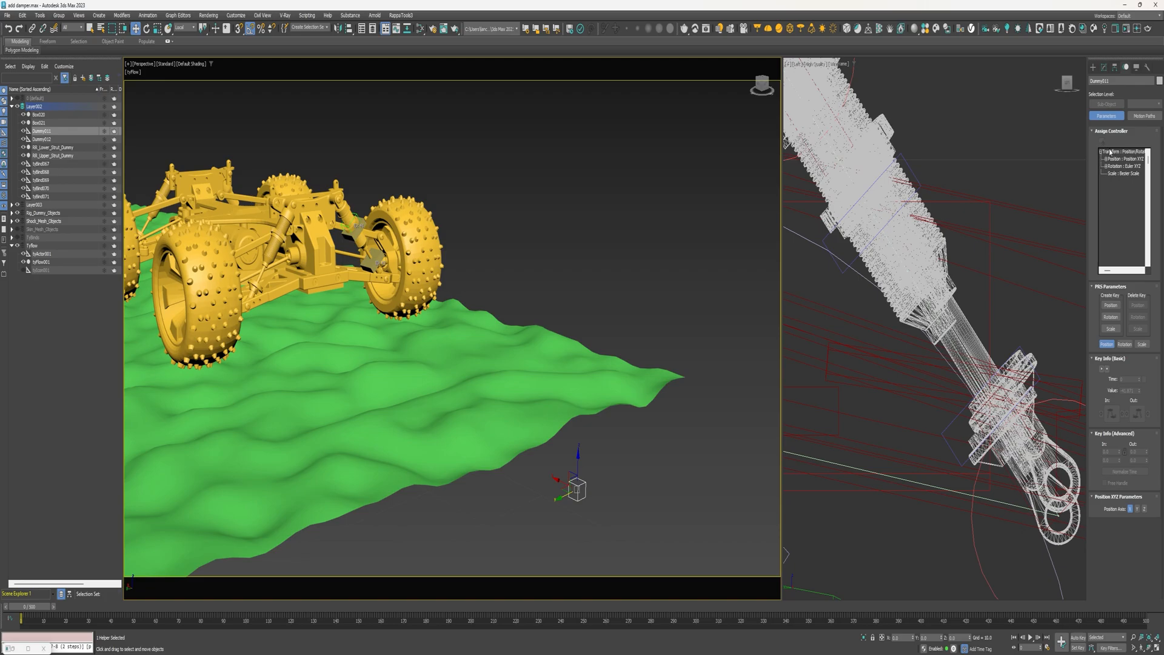
Step: Assign a tyParticle controller to the second dummy's Transform track, sourced from tyFlow001
click(1121, 153)
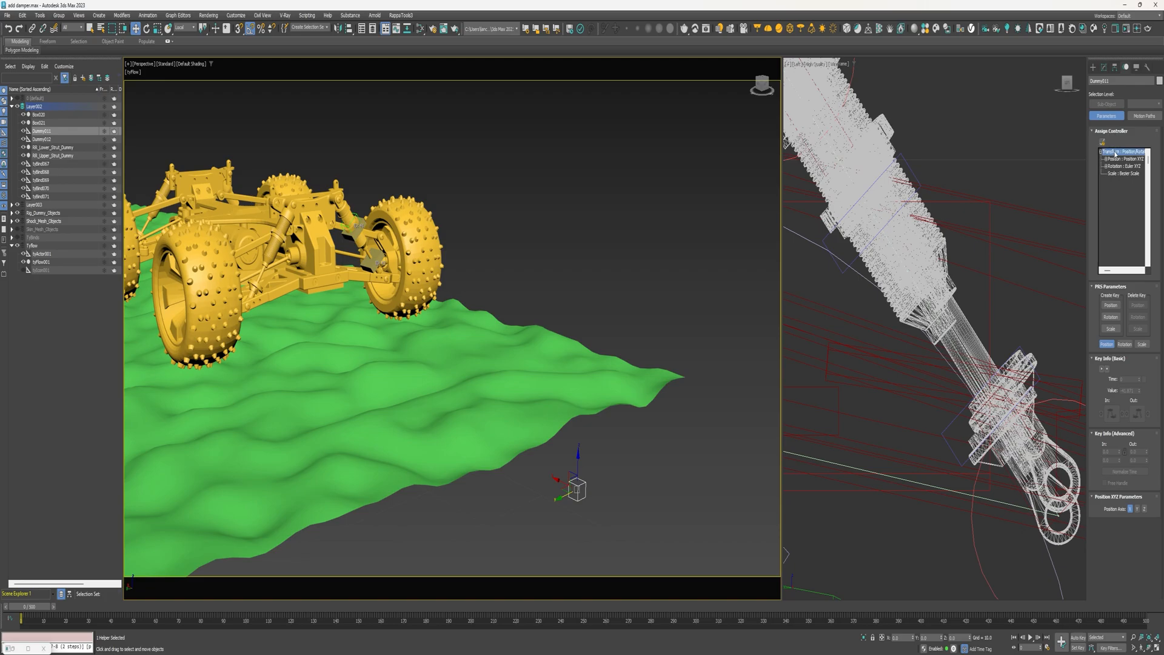
double_click(1123, 151)
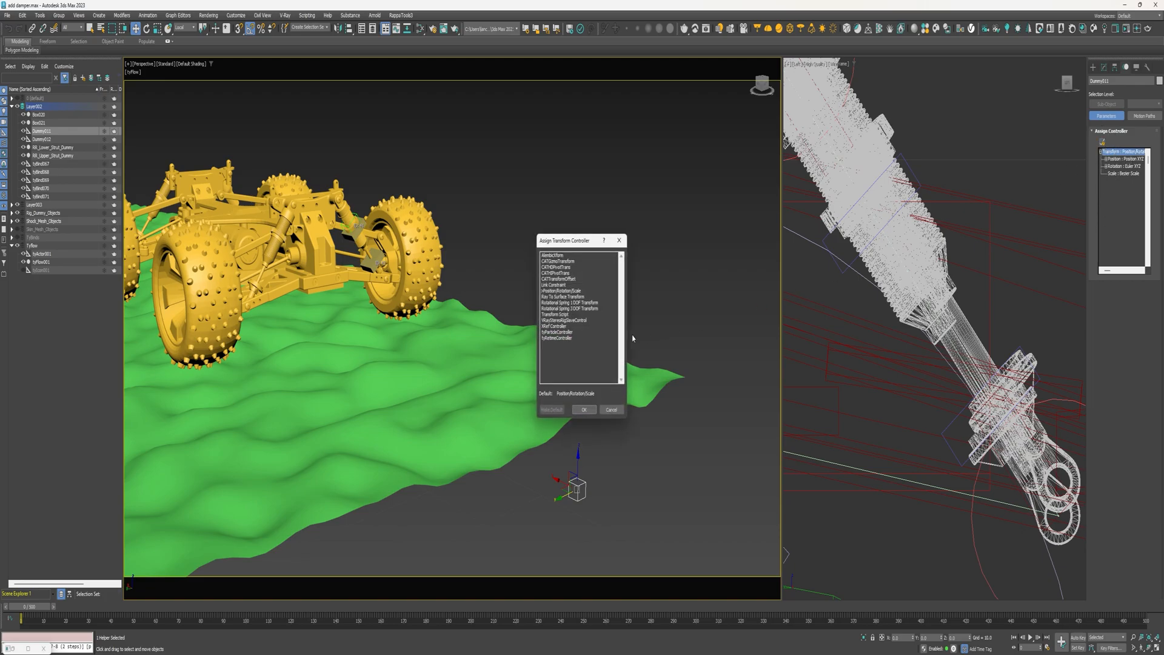
click(585, 409)
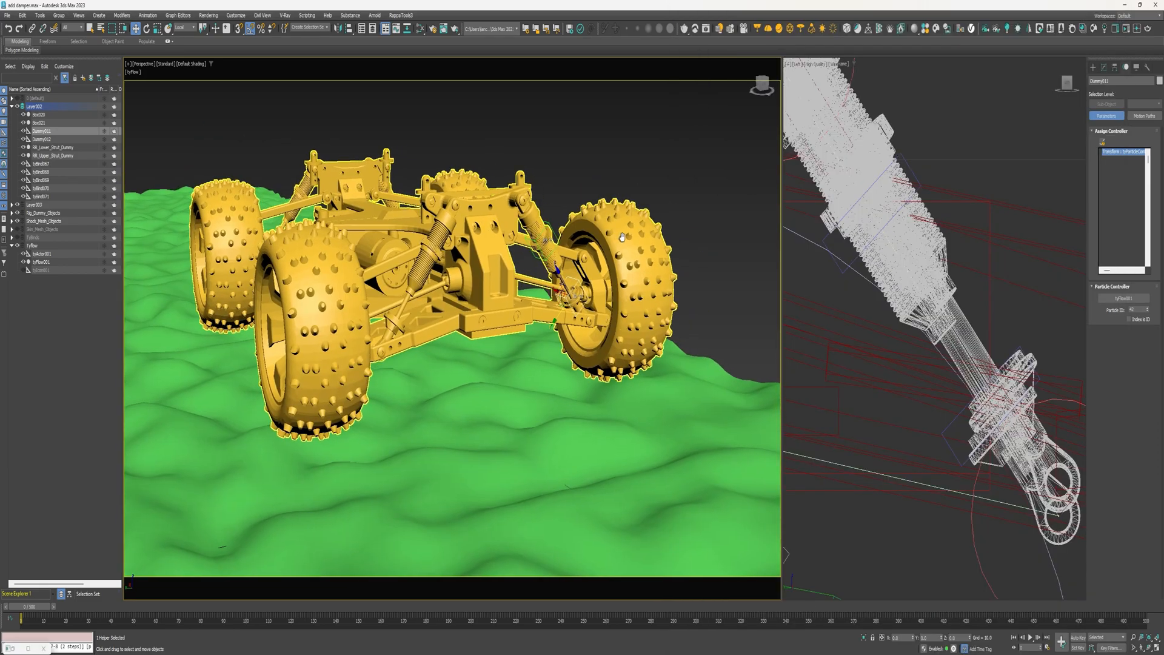
click(98, 15)
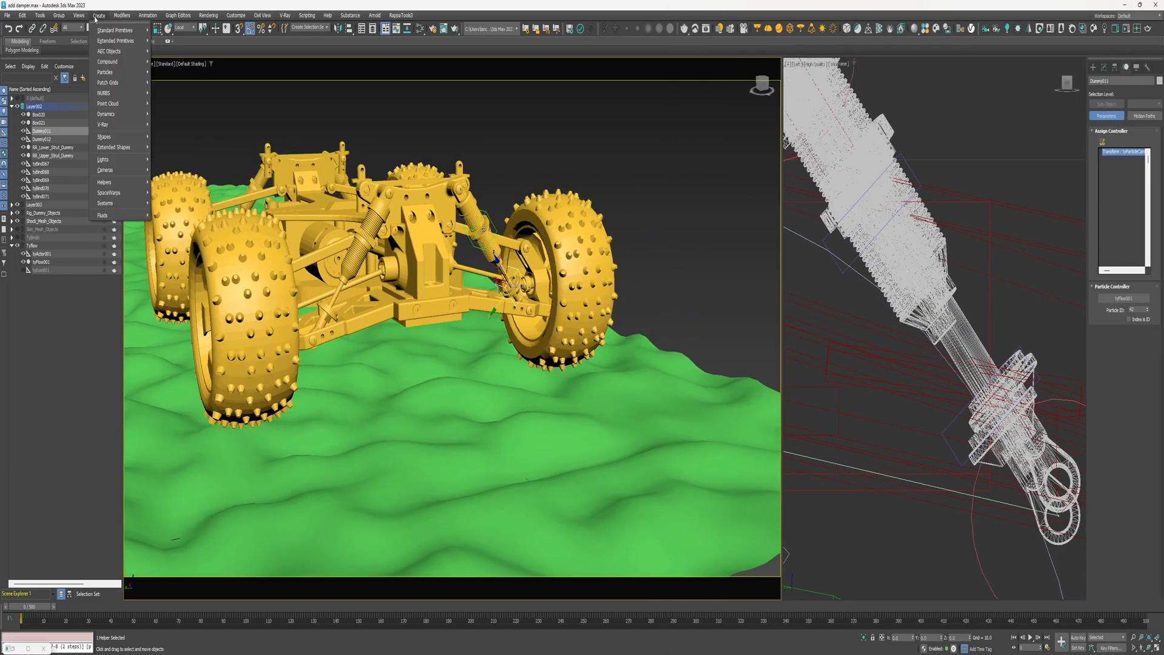
mouse_move(107, 114)
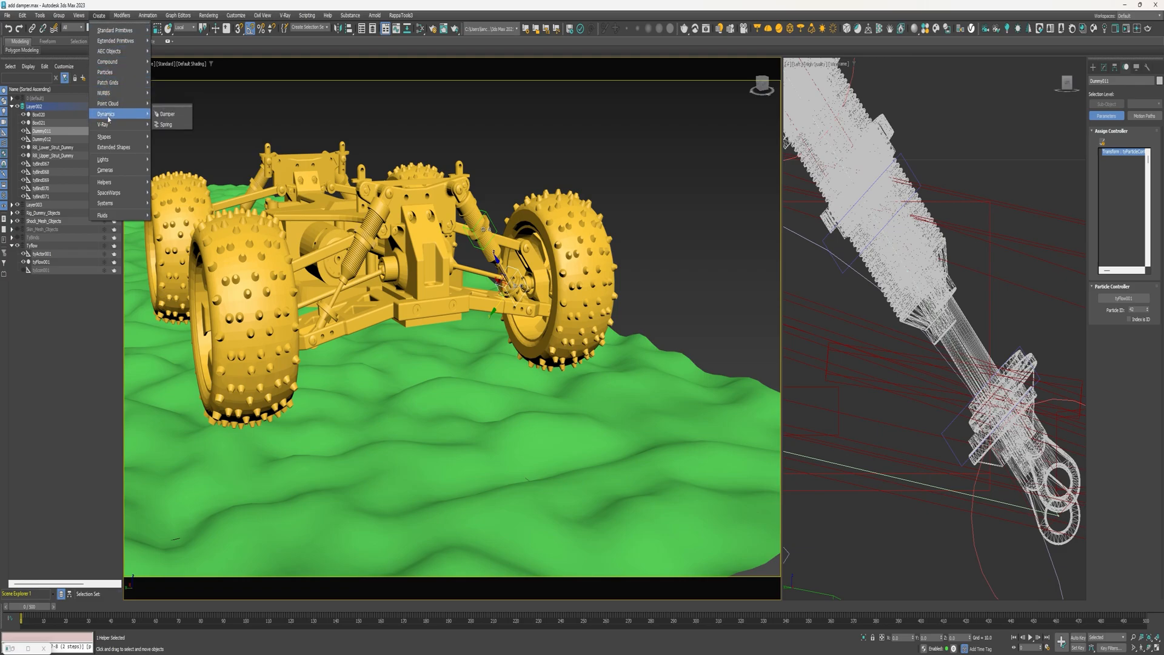
Step: Add a Spring dynamics object with End Point Method set to Bound to Object Pivots
click(166, 123)
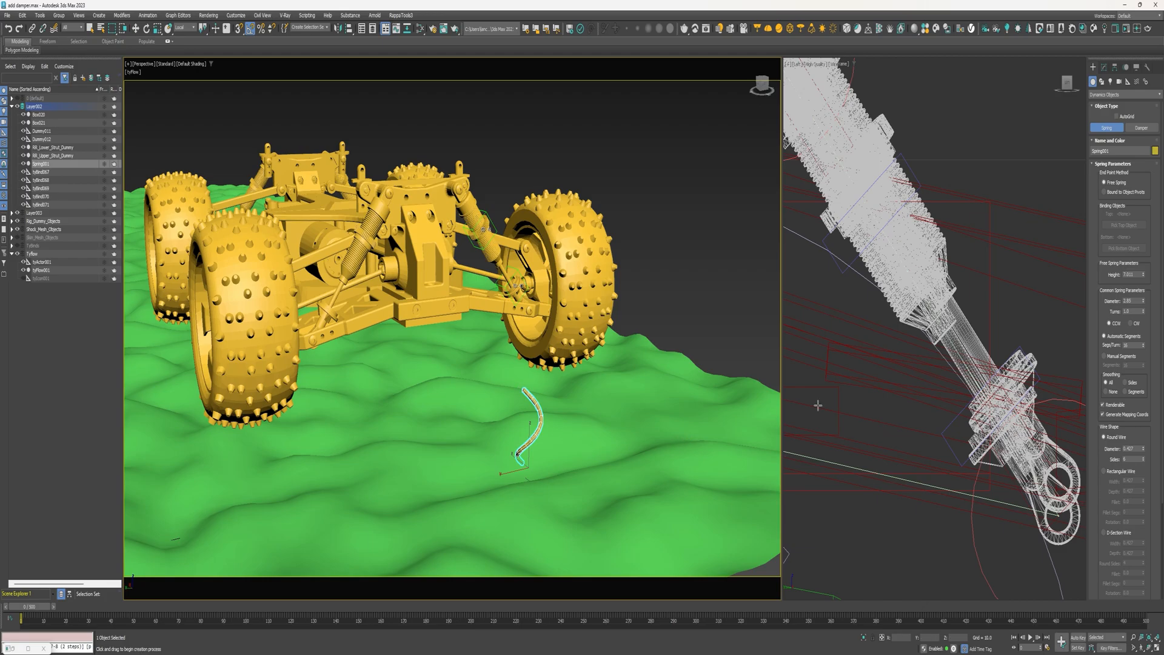
mouse_move(1107, 172)
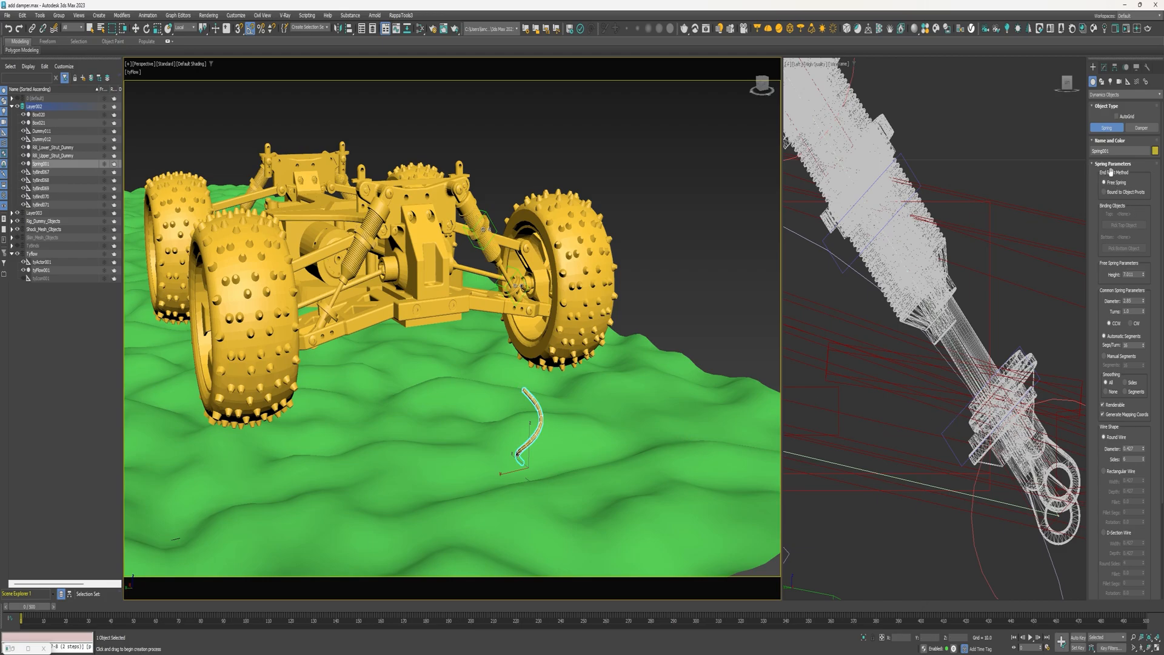
click(1107, 183)
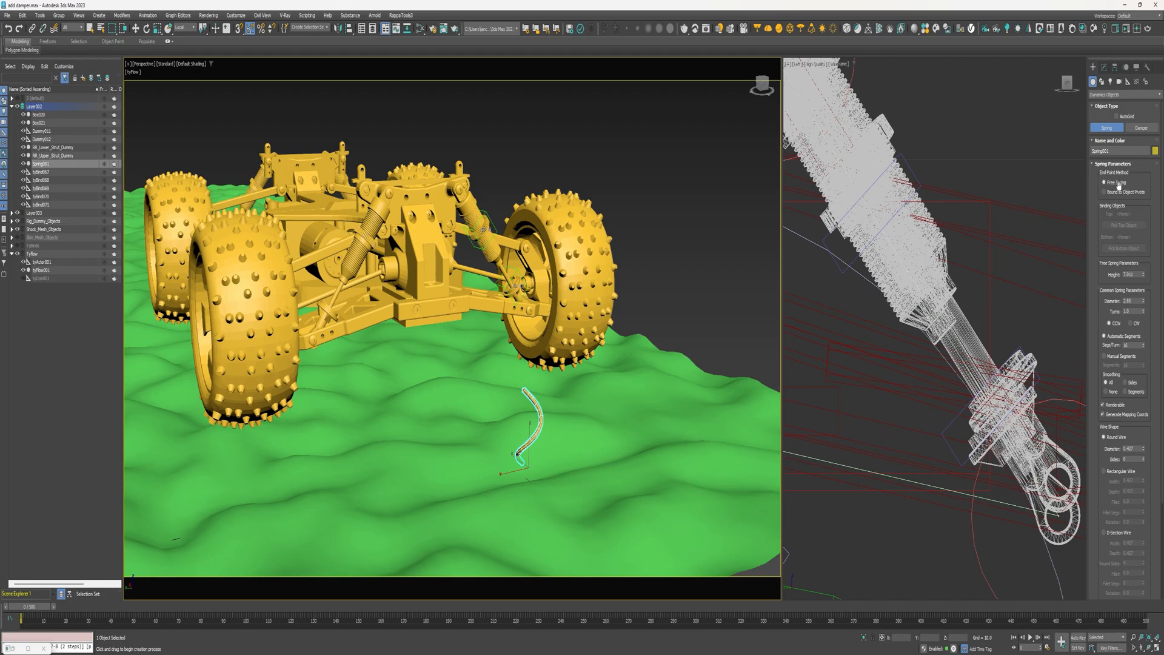
click(1106, 183)
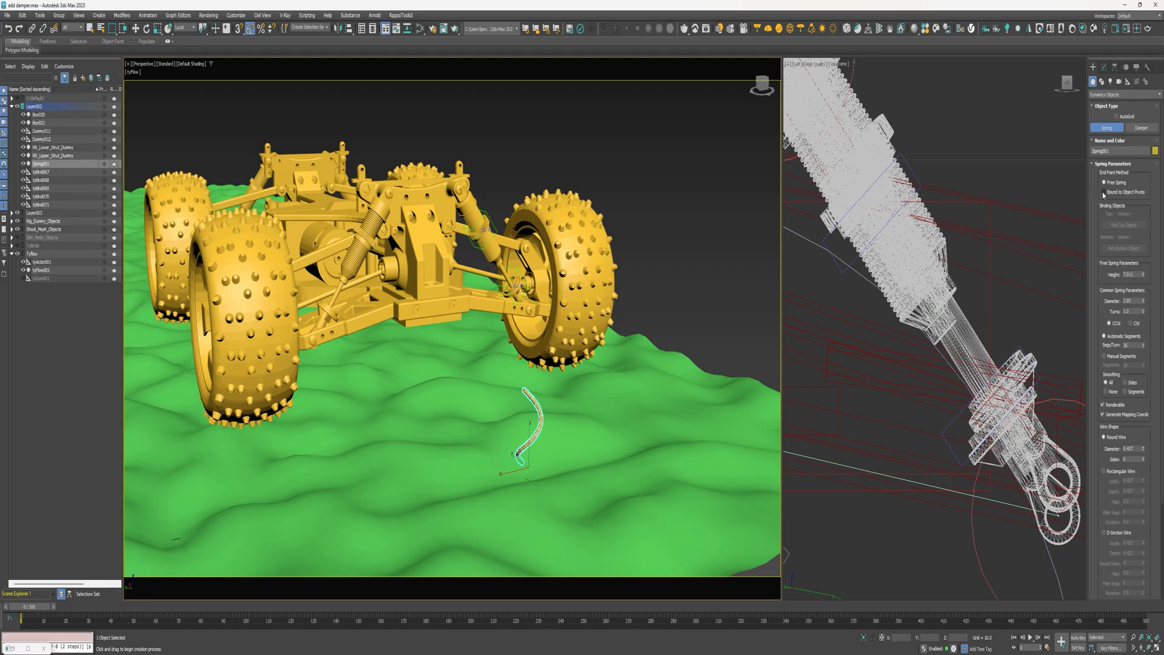
click(1106, 192)
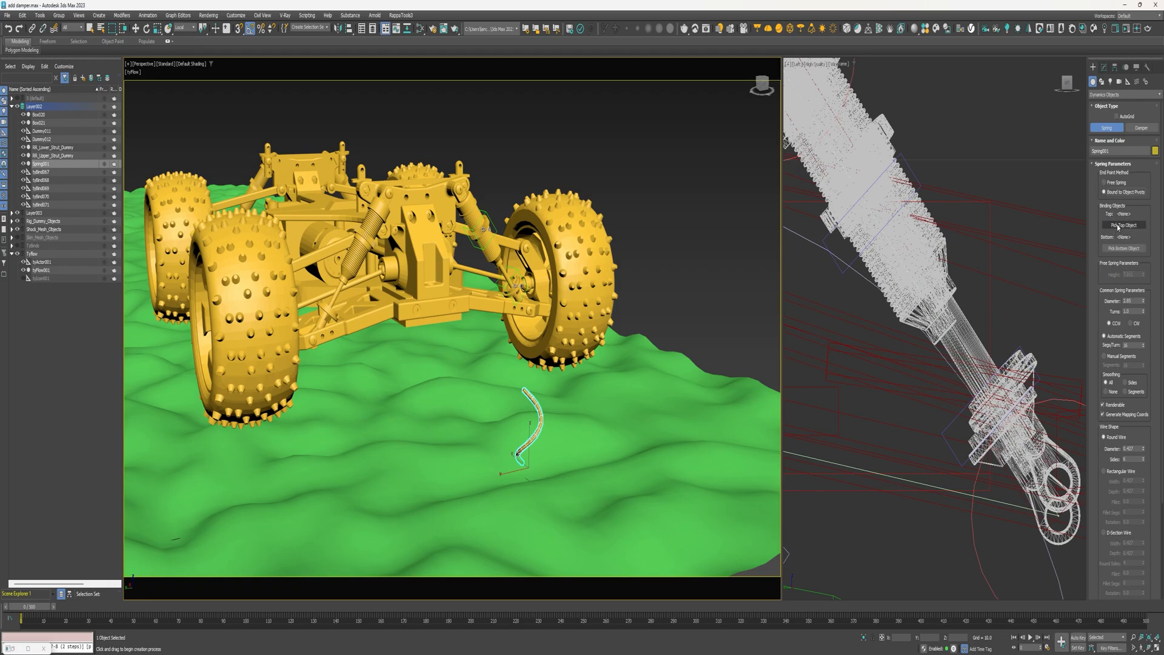
Step: Bind the spring's top end to Dummy012
click(1123, 225)
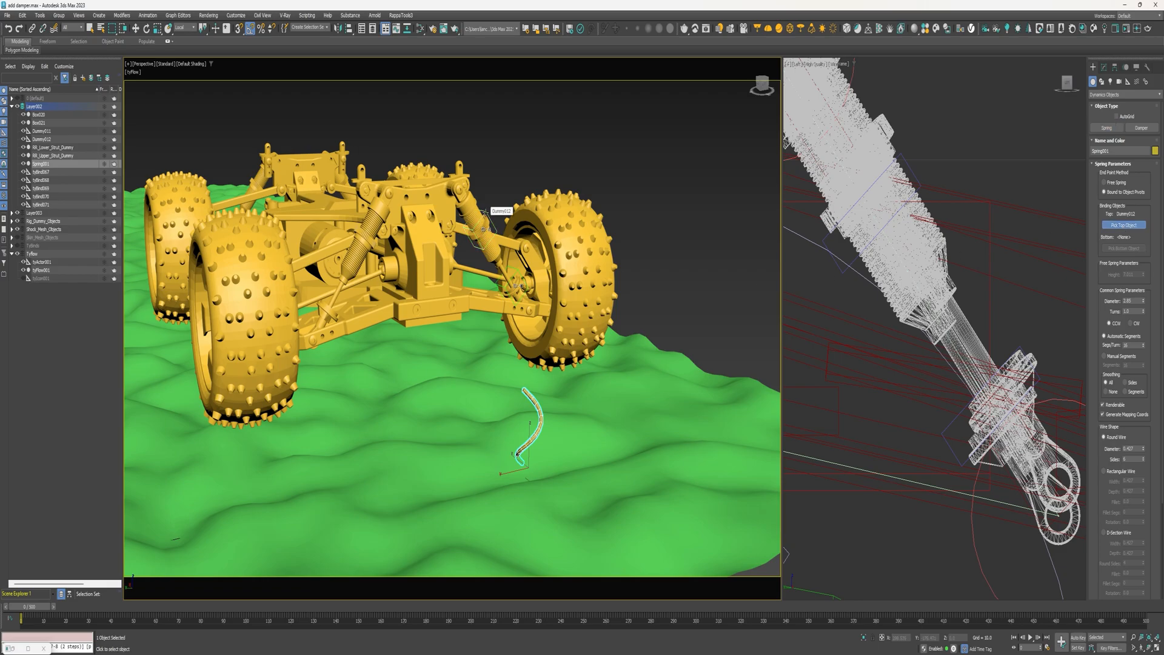
click(1123, 247)
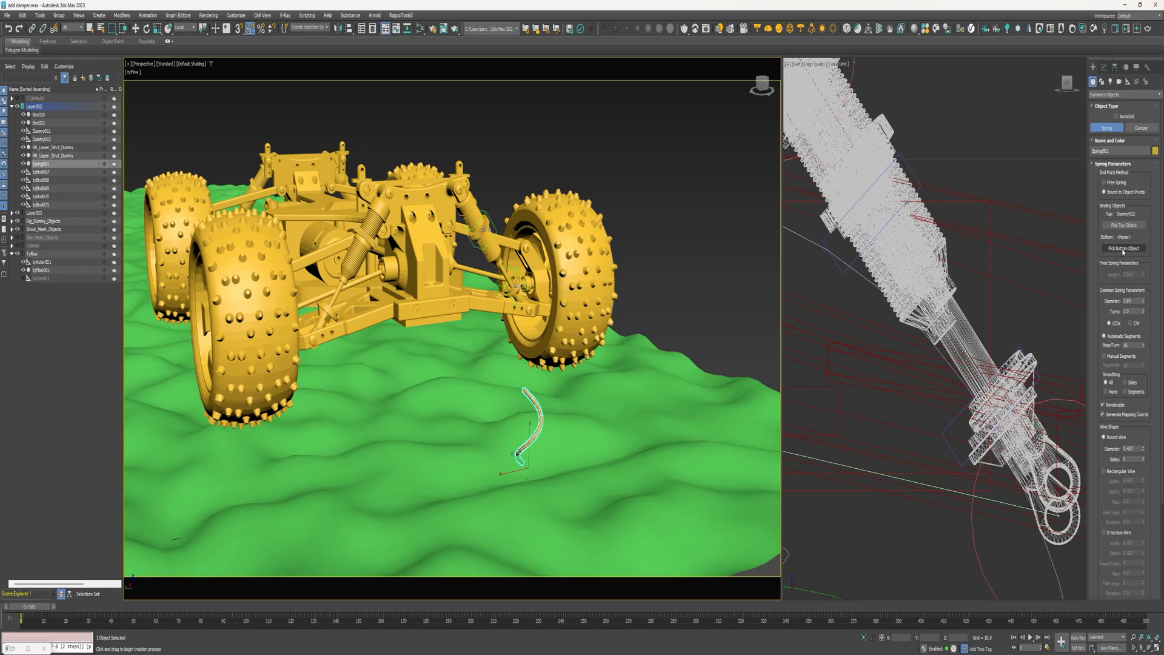
click(1123, 248)
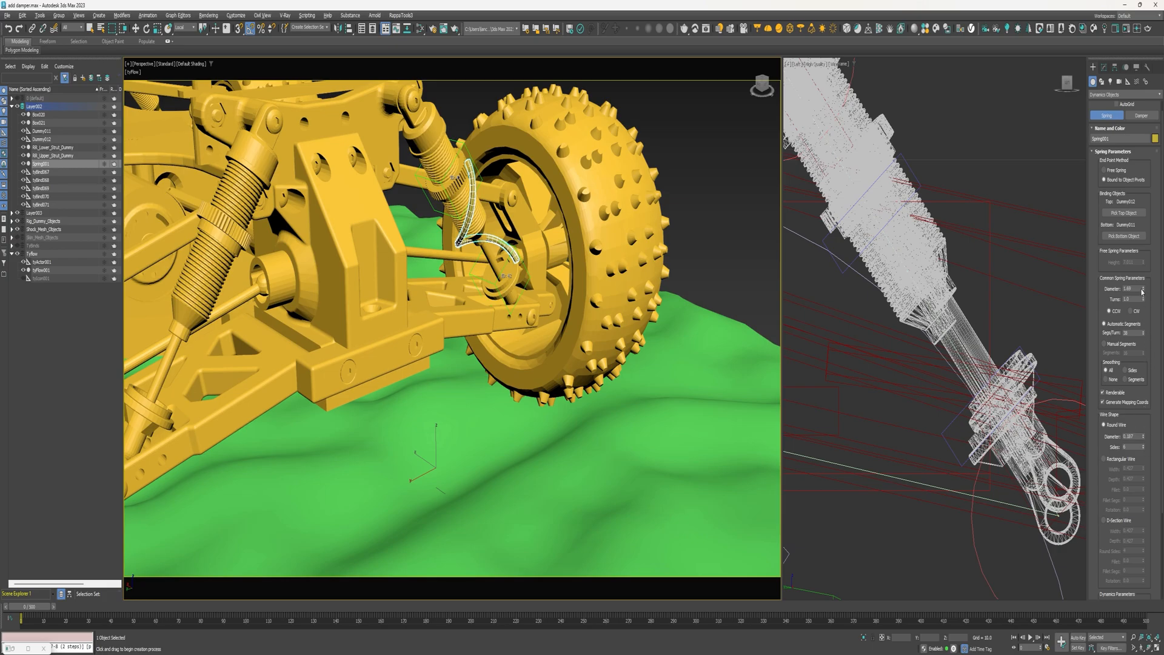
Step: Bind the spring's bottom to Dummy011 and widen its coil diameter around the strut
click(1143, 289)
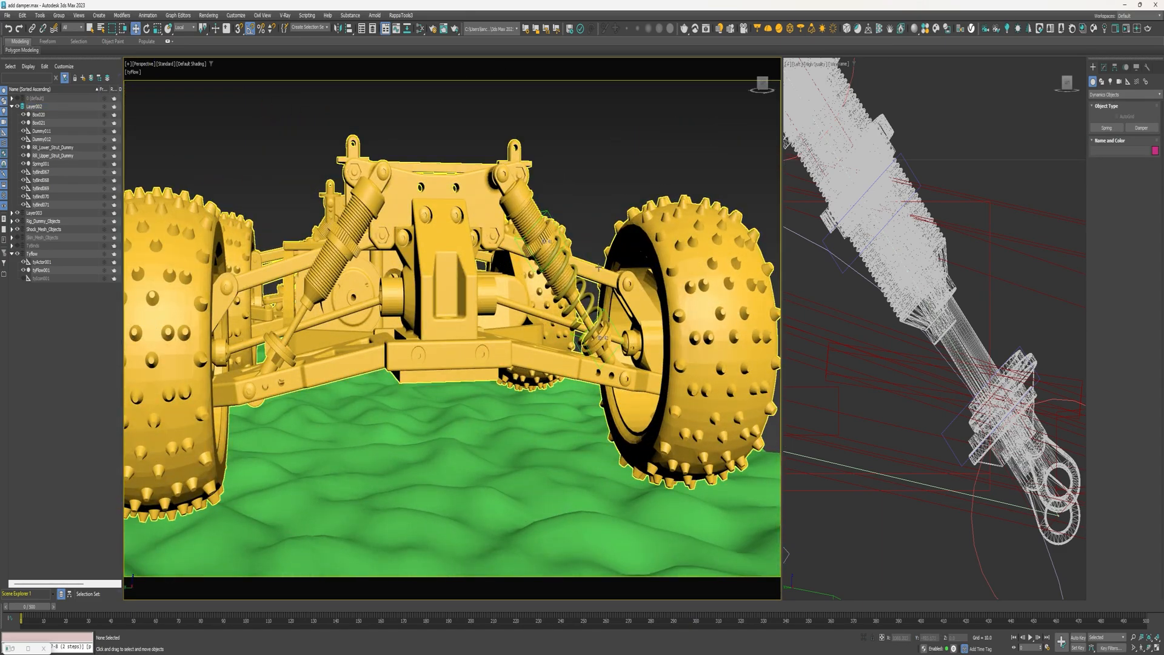
Step: Colour Spring001 red and scrub the timeline to watch it compress with the strut
click(41, 164)
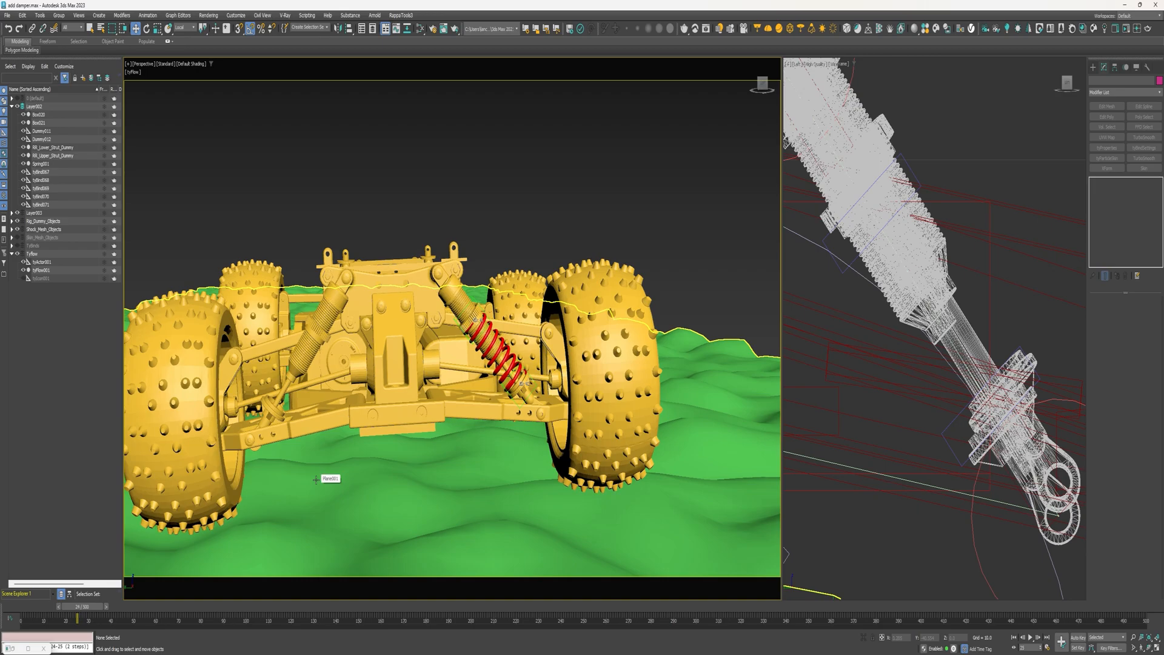
click(65, 618)
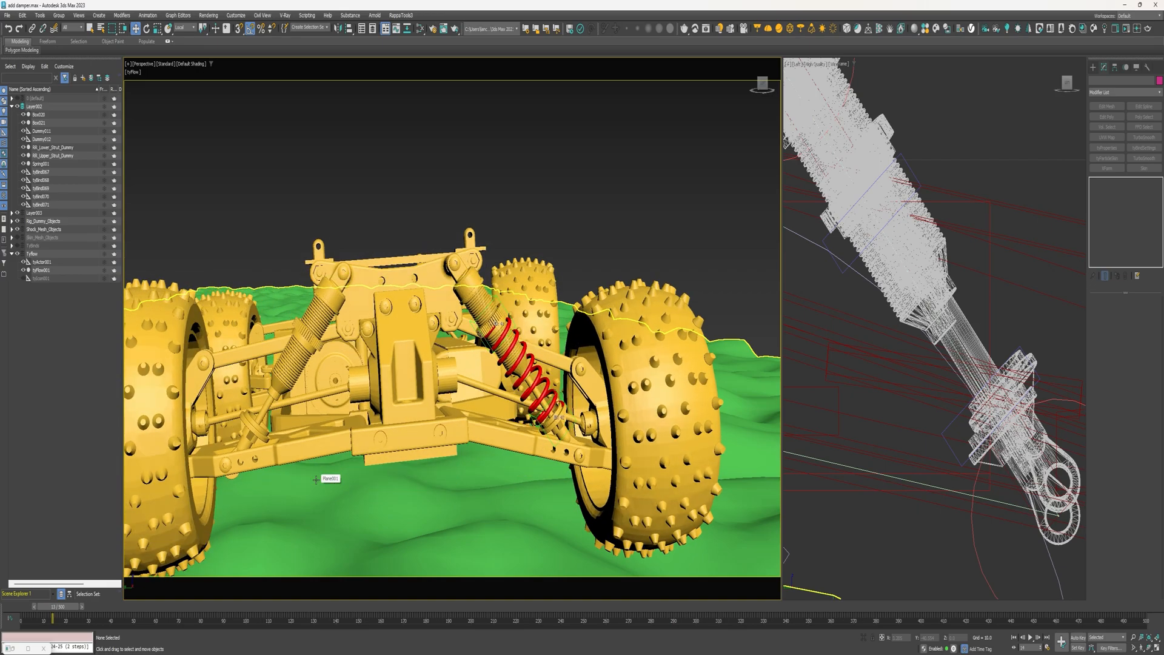
drag(58, 617, 45, 618)
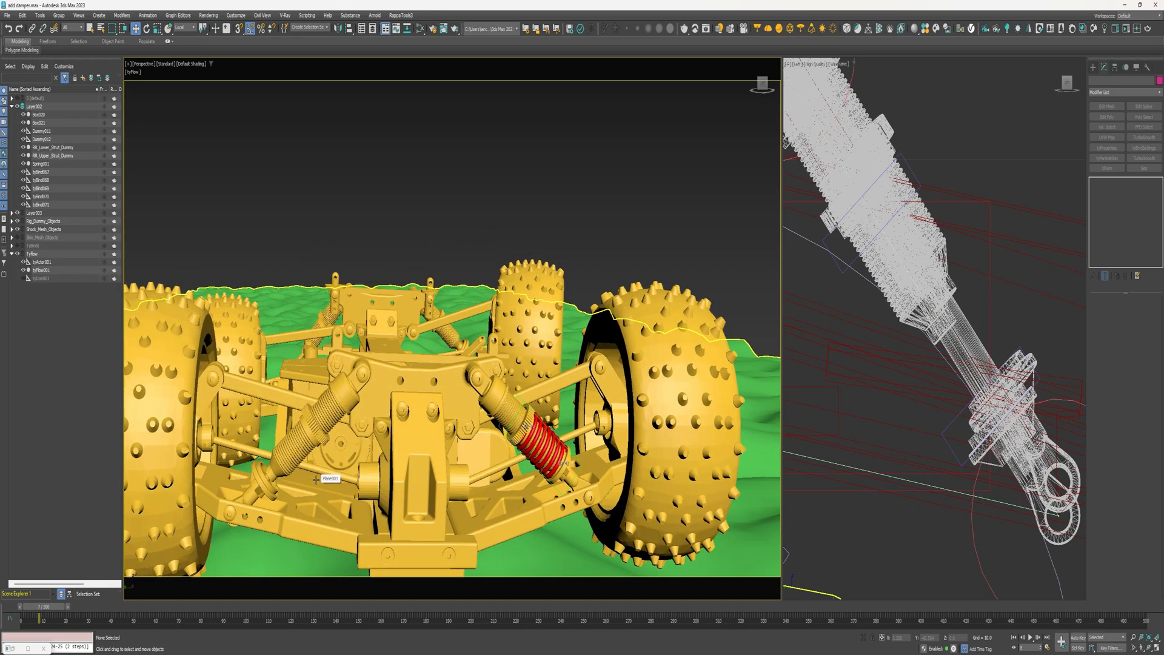